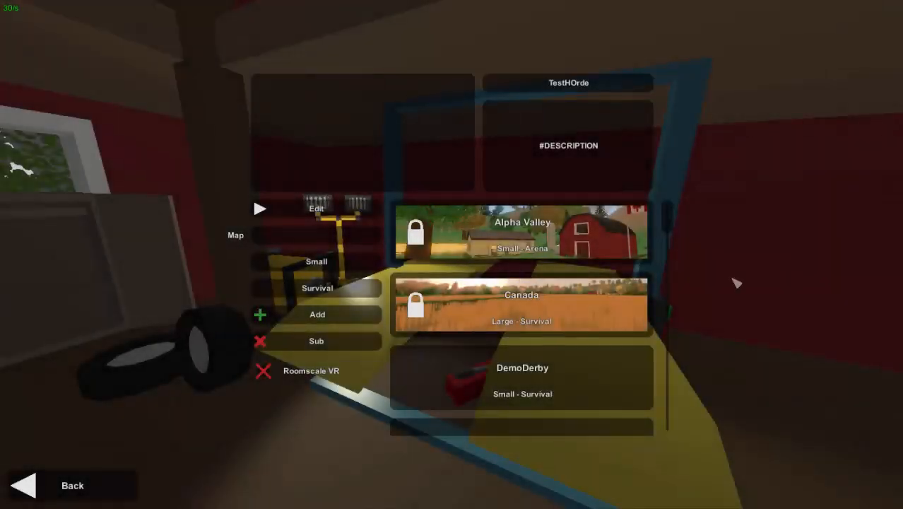
{"action": "mouse_move", "coordinate": [738, 334]}
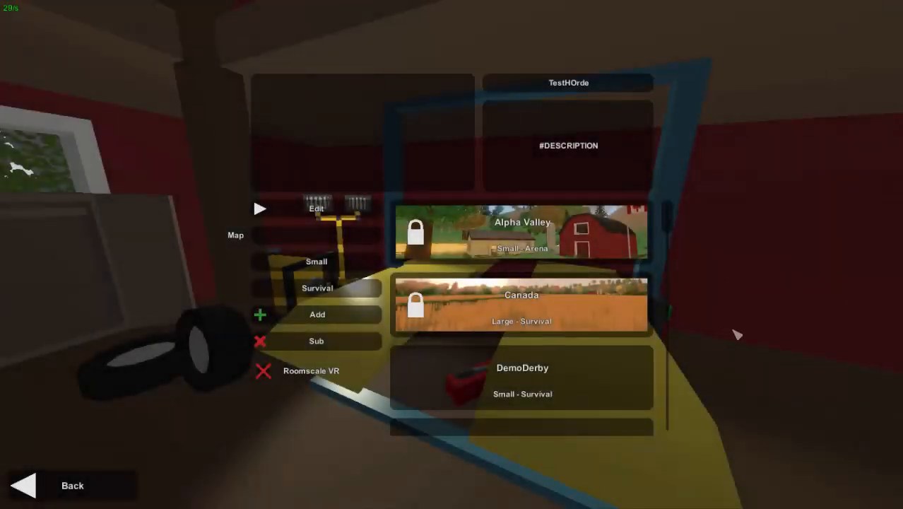
{"action": "mouse_move", "coordinate": [742, 345]}
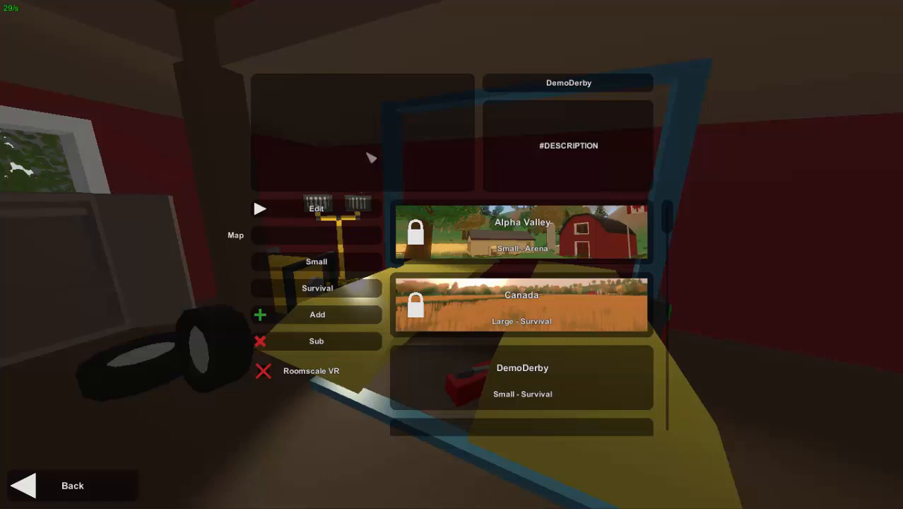
{"action": "mouse_move", "coordinate": [401, 156]}
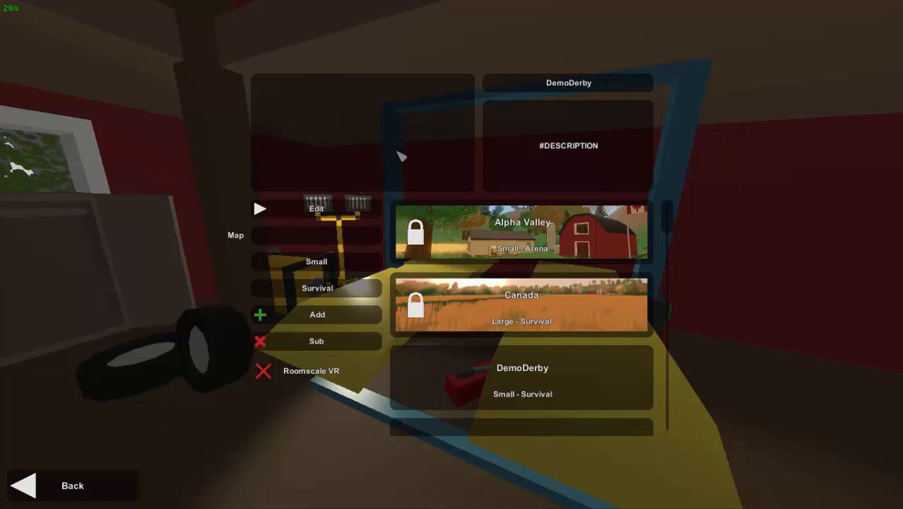
- Select DemoDerby as the map in Unturned's singleplayer map list
{"action": "left_click", "coordinate": [70, 486]}
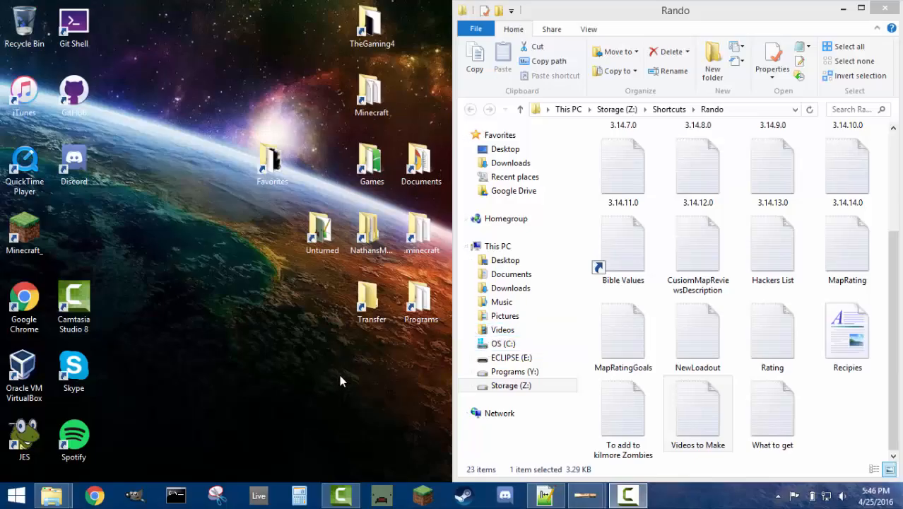
- Minimize the Rando window and open the Unturned game folder from the desktop
{"action": "left_click", "coordinate": [884, 9]}
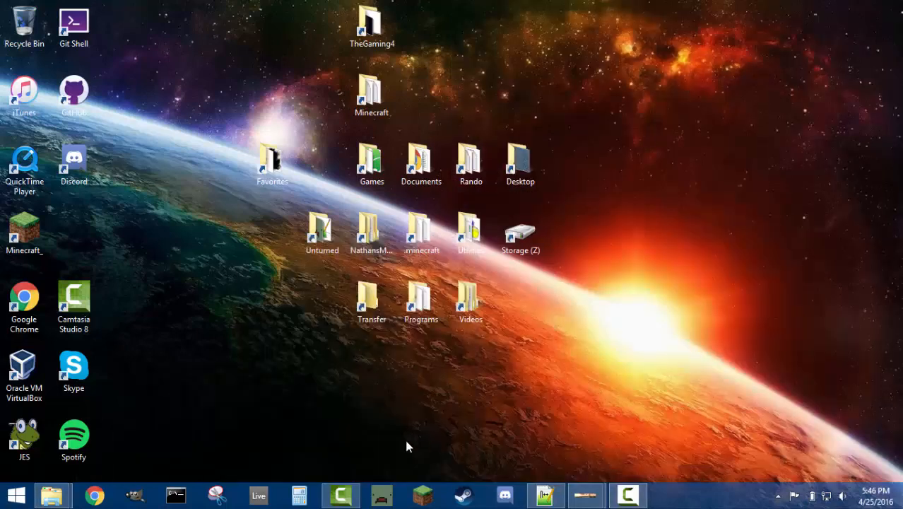
{"action": "mouse_move", "coordinate": [134, 419]}
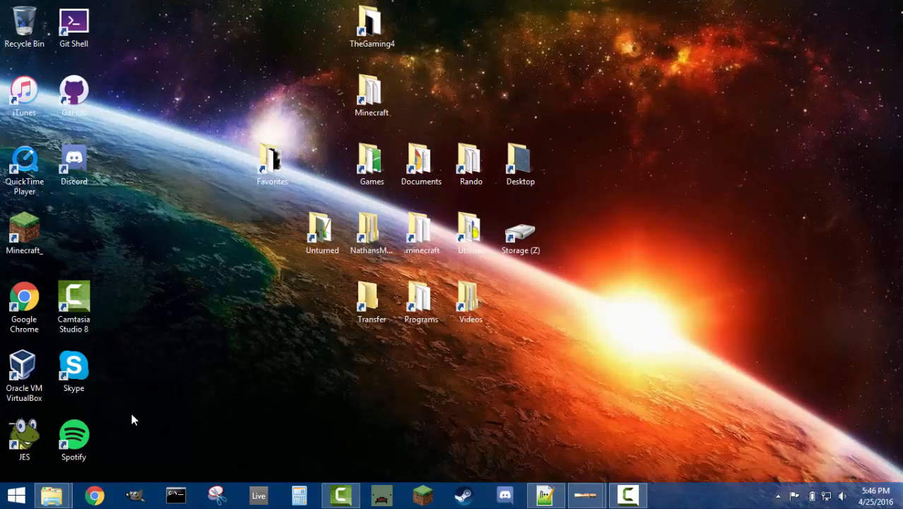
{"action": "left_click", "coordinate": [322, 233]}
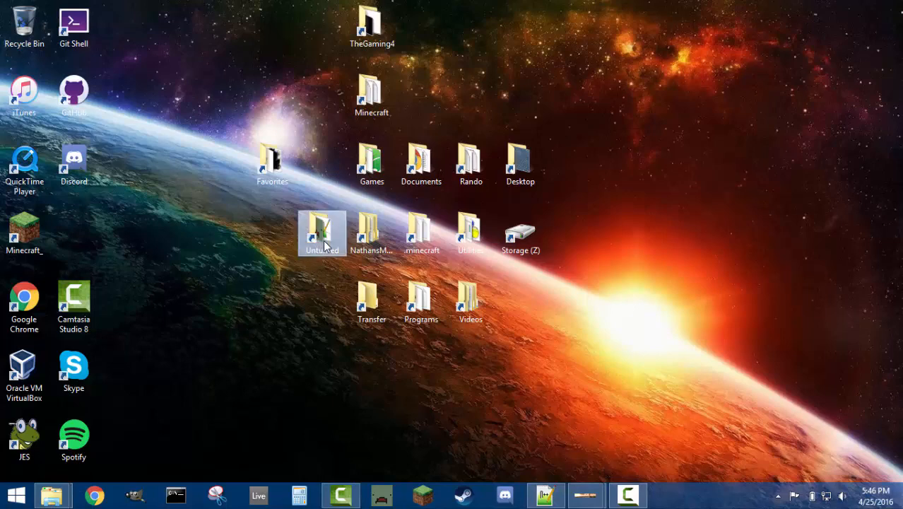
{"action": "double_click", "coordinate": [322, 229]}
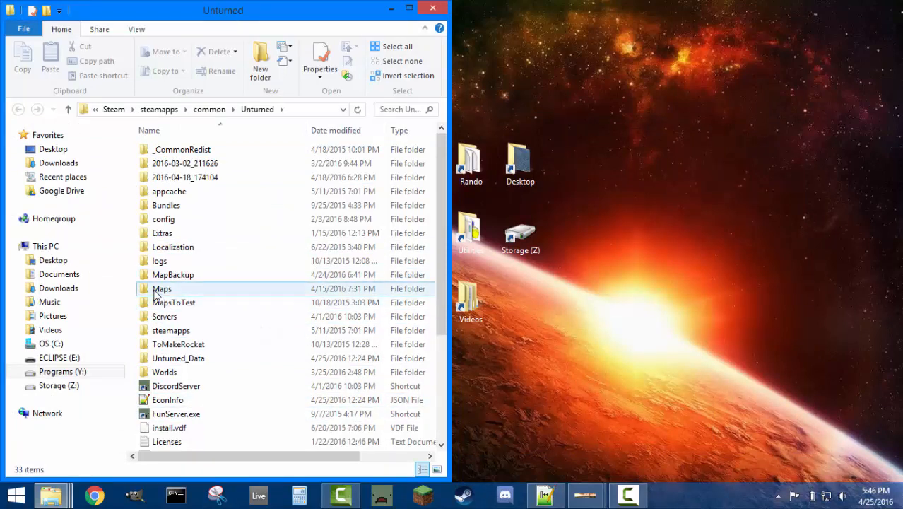
{"action": "mouse_move", "coordinate": [161, 288]}
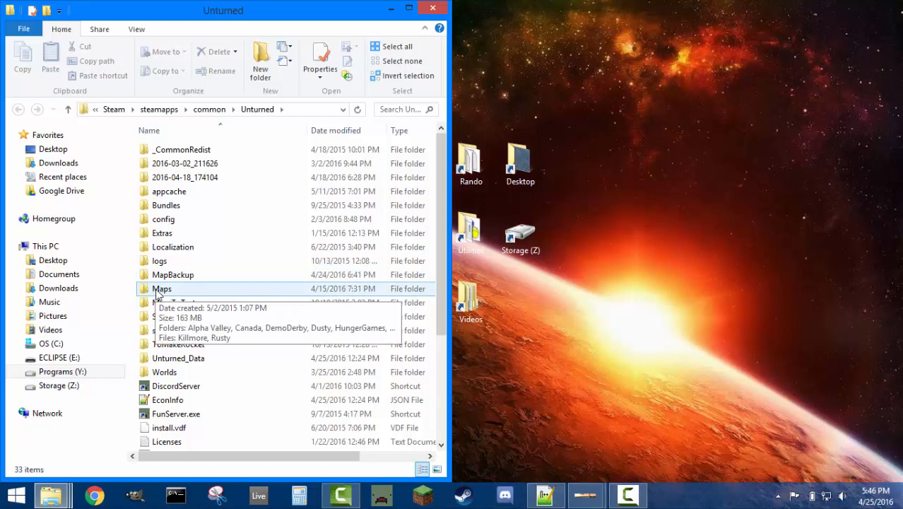
{"action": "mouse_move", "coordinate": [174, 302]}
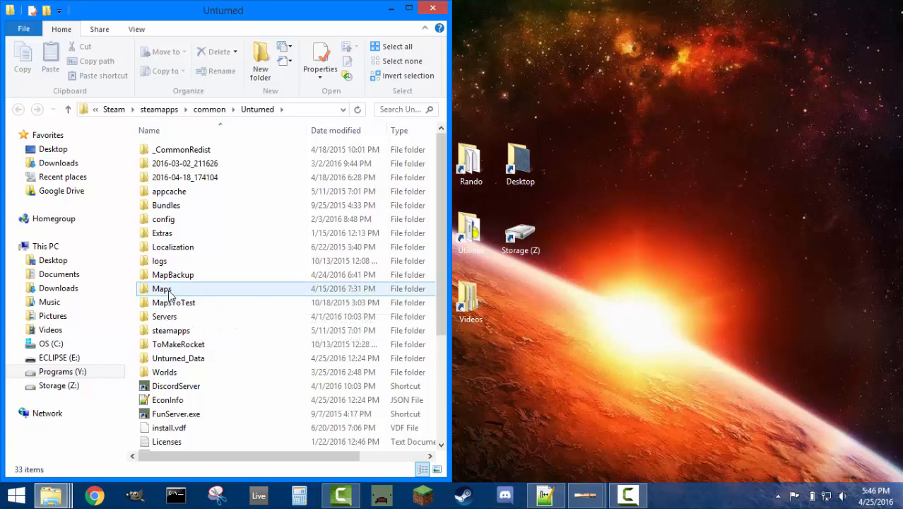
{"action": "mouse_move", "coordinate": [162, 288]}
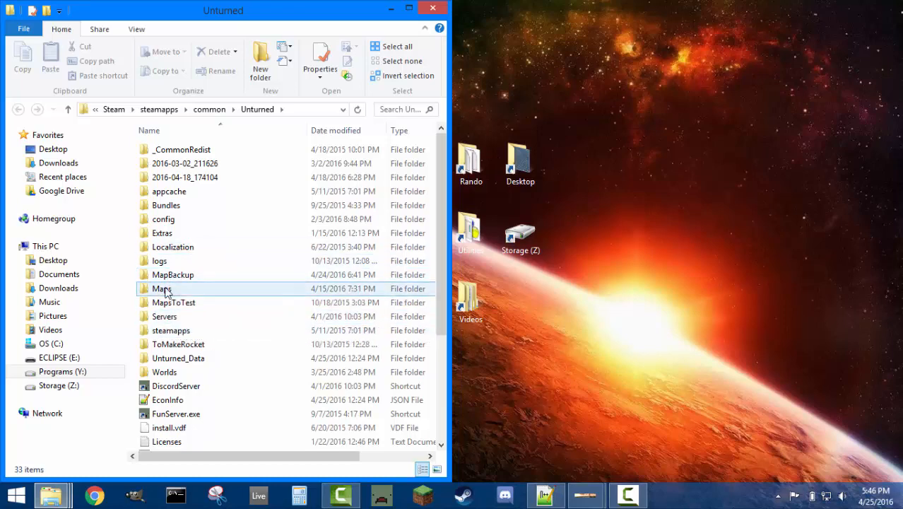
- Navigate into Maps and then the PEI map folder
{"action": "double_click", "coordinate": [161, 288]}
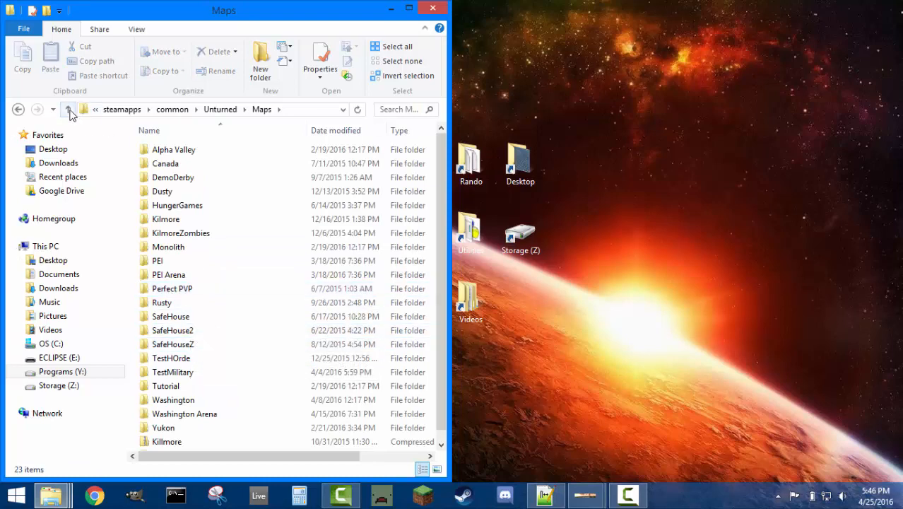
{"action": "left_click", "coordinate": [68, 108]}
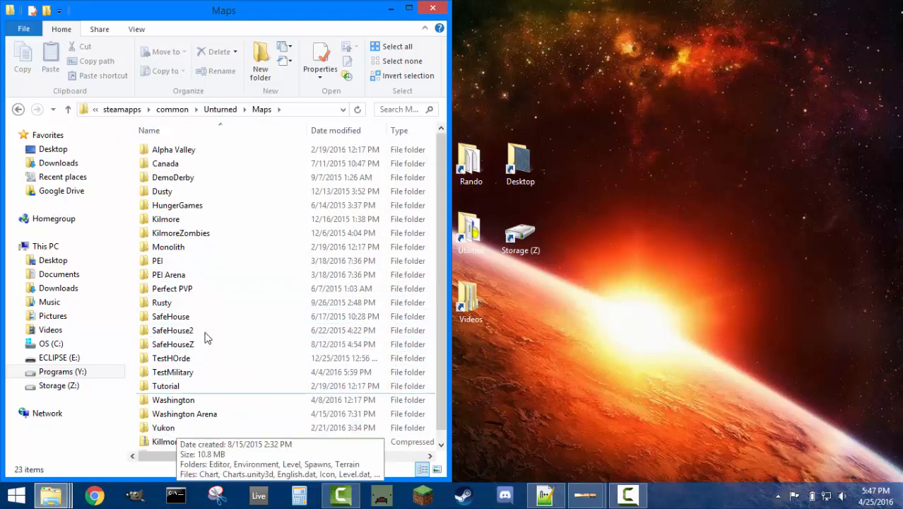
{"action": "mouse_move", "coordinate": [173, 344]}
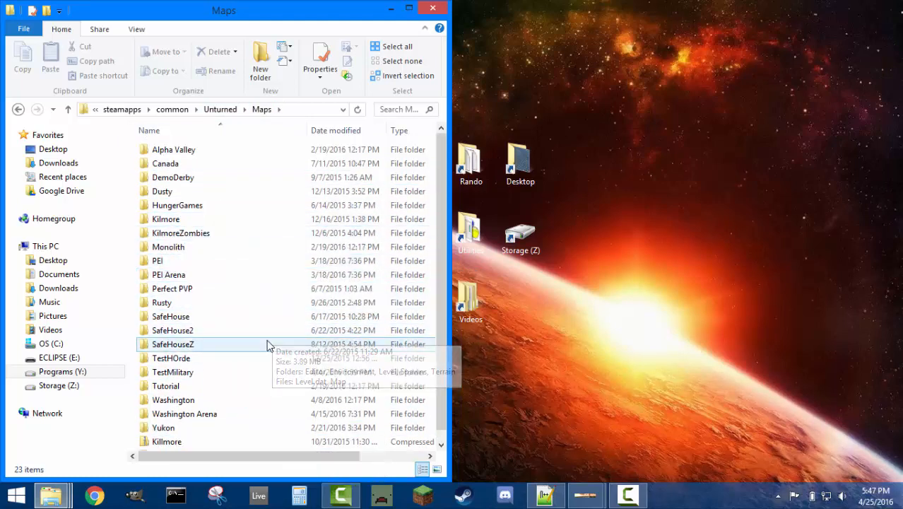
{"action": "mouse_move", "coordinate": [157, 260]}
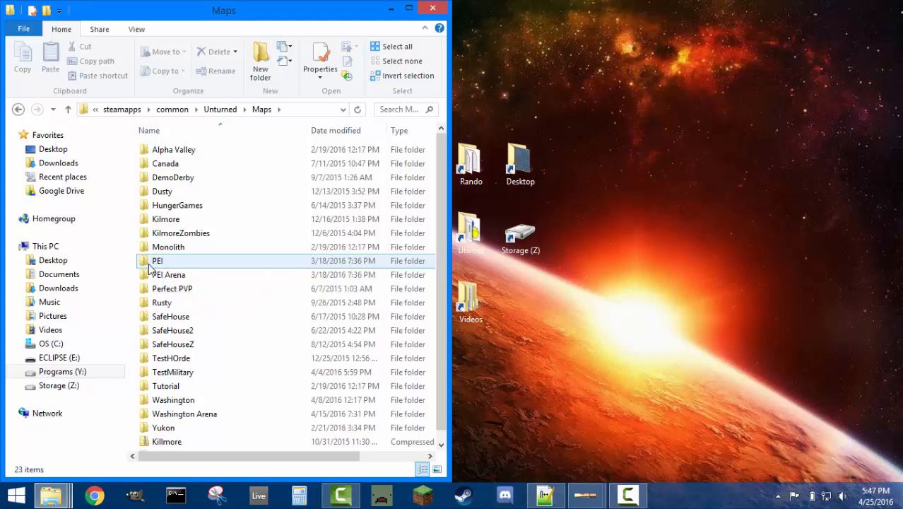
{"action": "double_click", "coordinate": [157, 260]}
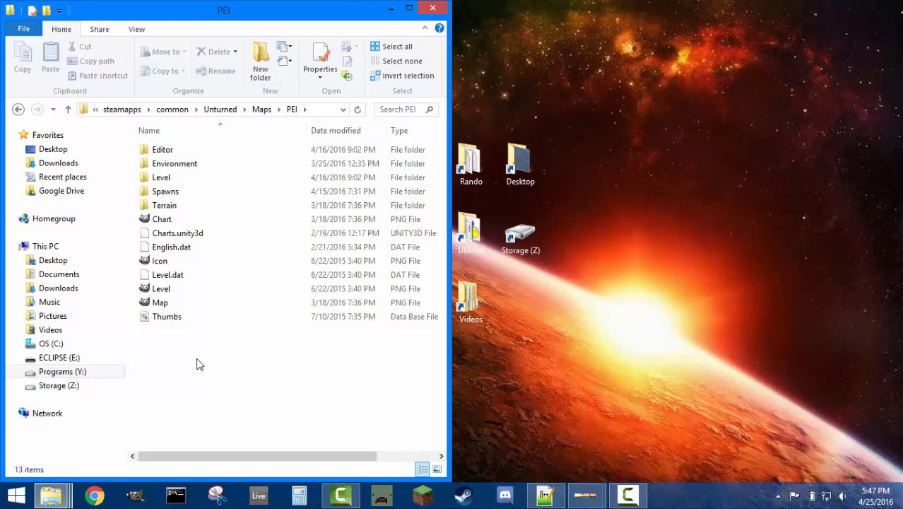
{"action": "mouse_move", "coordinate": [208, 337]}
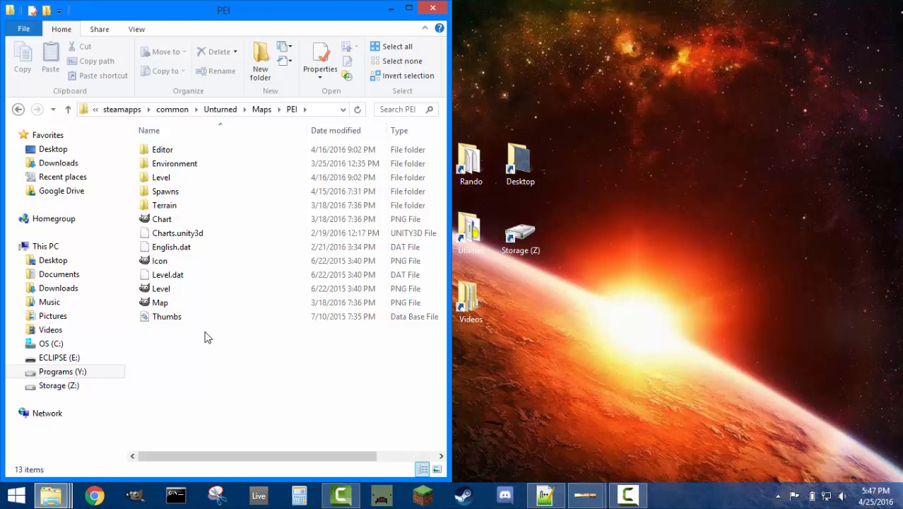
- Show the Open with app chooser for English.dat and scroll down to Notepad
{"action": "left_click", "coordinate": [171, 246]}
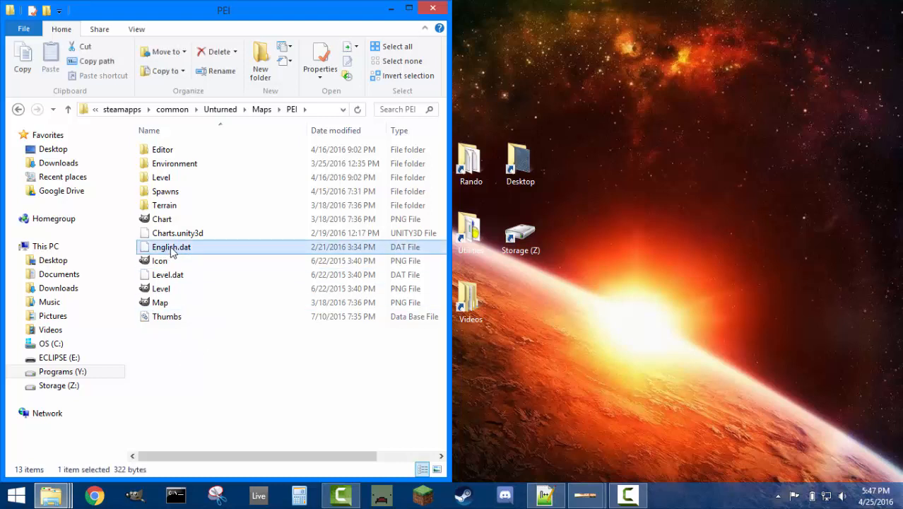
{"action": "right_click", "coordinate": [171, 246]}
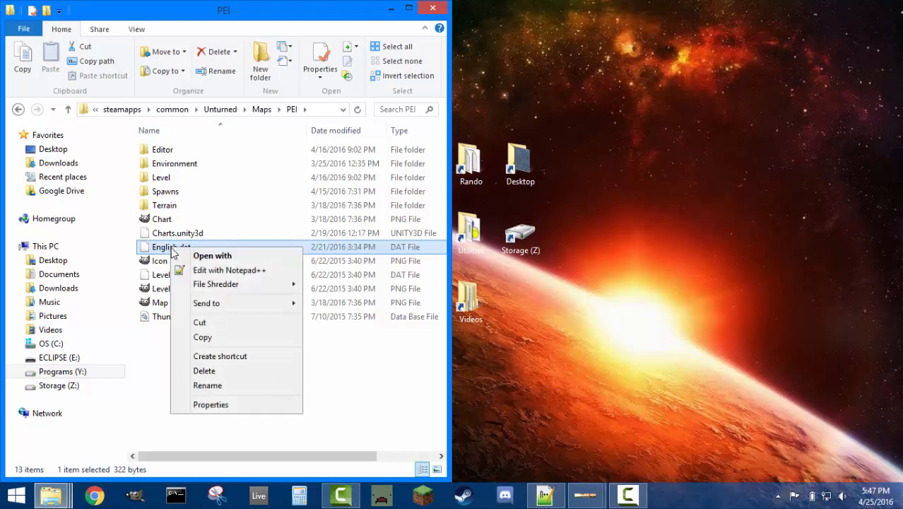
{"action": "mouse_move", "coordinate": [161, 254]}
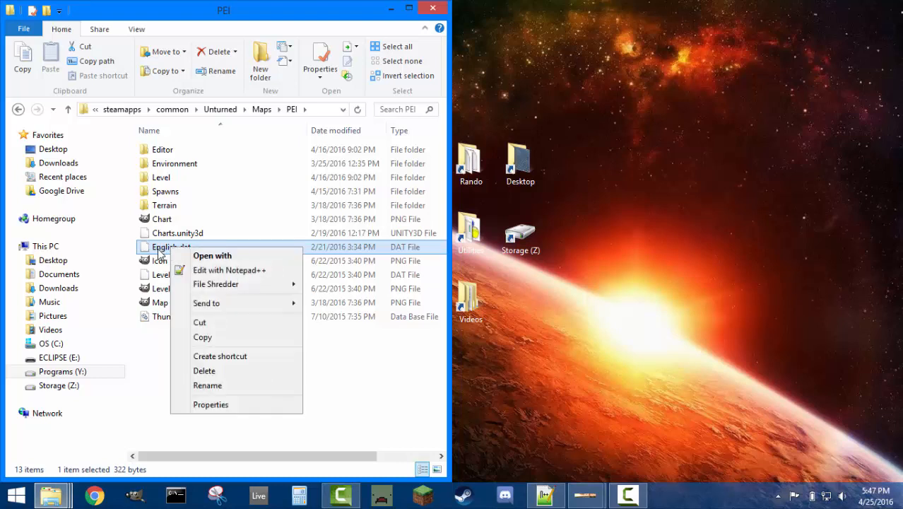
{"action": "mouse_move", "coordinate": [254, 270]}
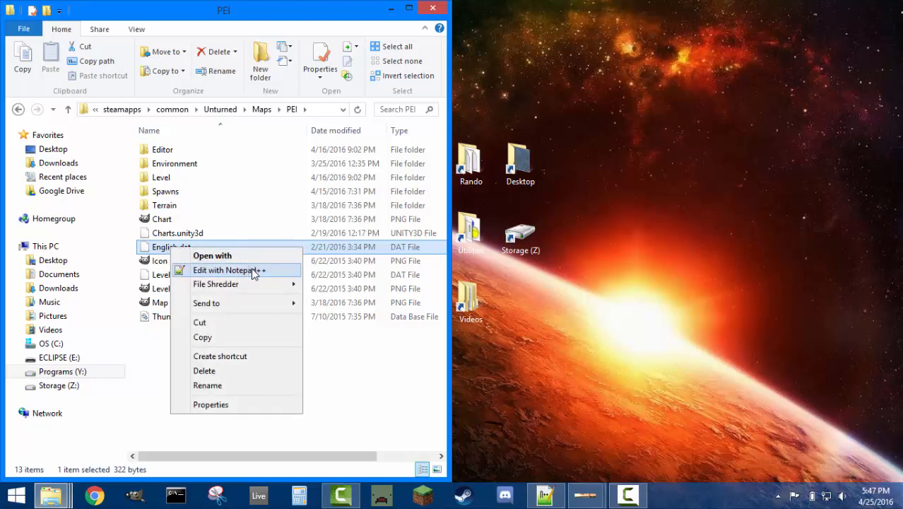
{"action": "mouse_move", "coordinate": [212, 255]}
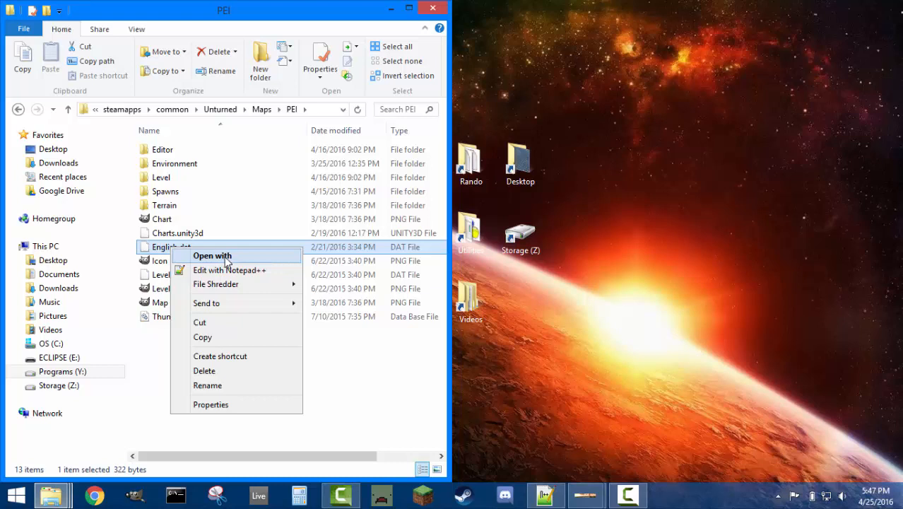
{"action": "mouse_move", "coordinate": [244, 274]}
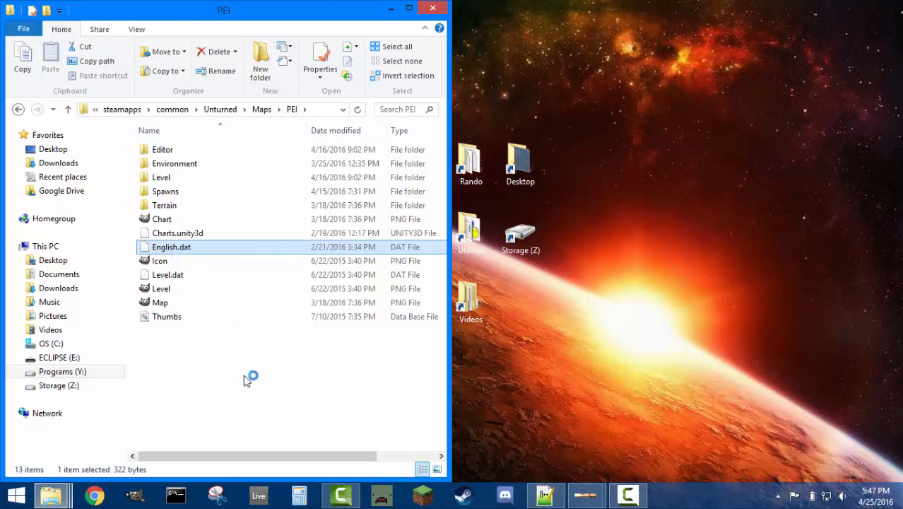
{"action": "mouse_move", "coordinate": [217, 257]}
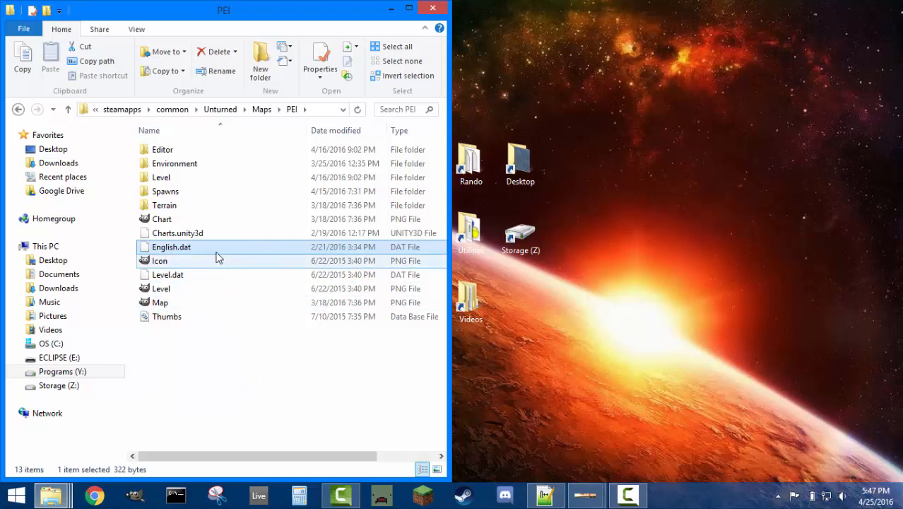
{"action": "mouse_move", "coordinate": [191, 253]}
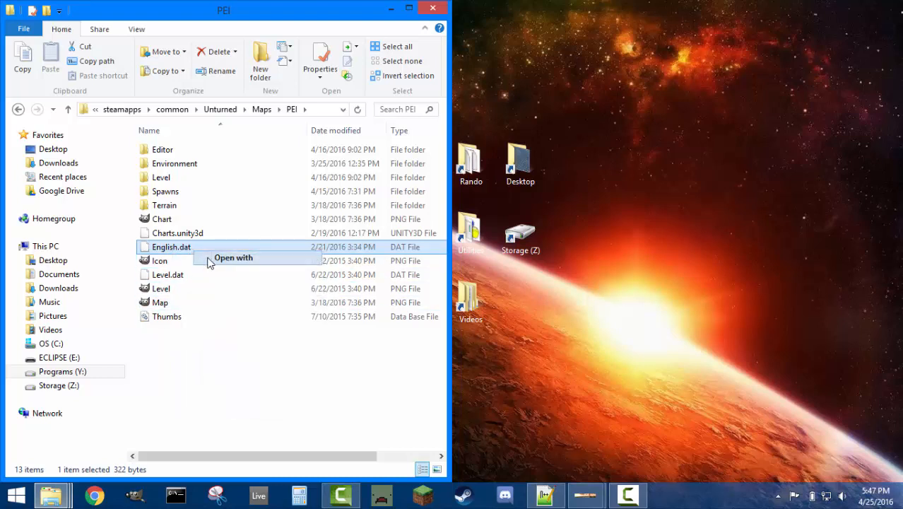
{"action": "left_click", "coordinate": [233, 258]}
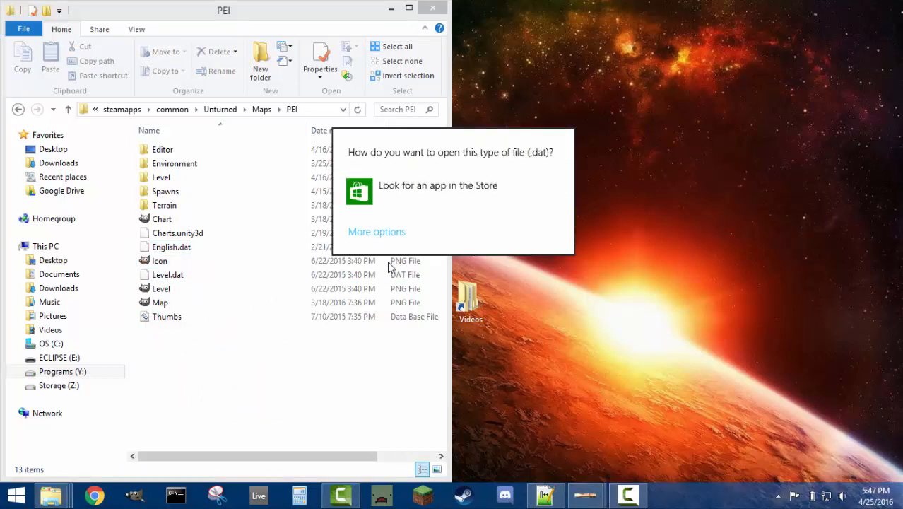
{"action": "left_click", "coordinate": [376, 232]}
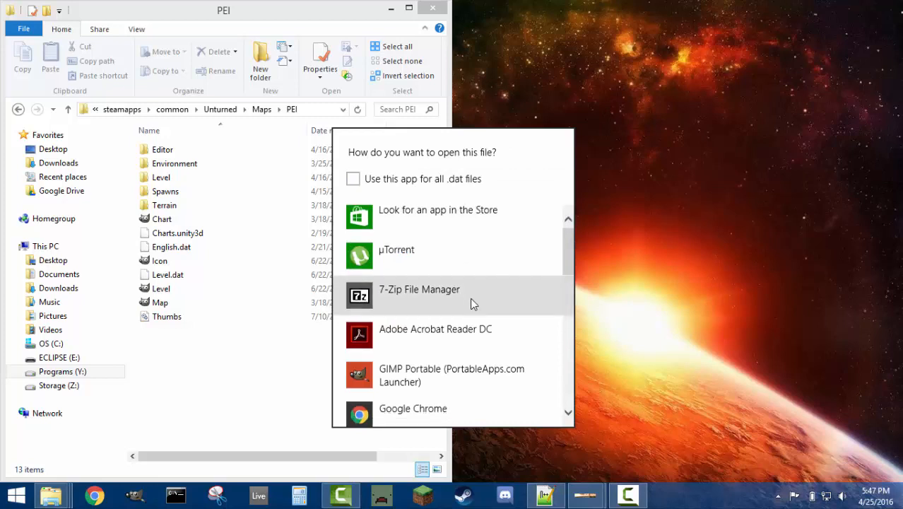
{"action": "scroll", "scroll_direction": "down", "scroll_amount": 3}
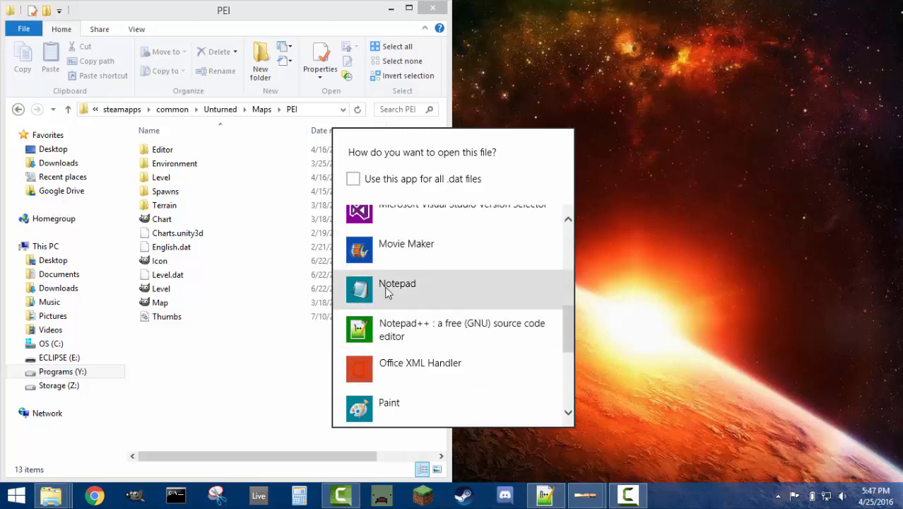
{"action": "mouse_move", "coordinate": [466, 287]}
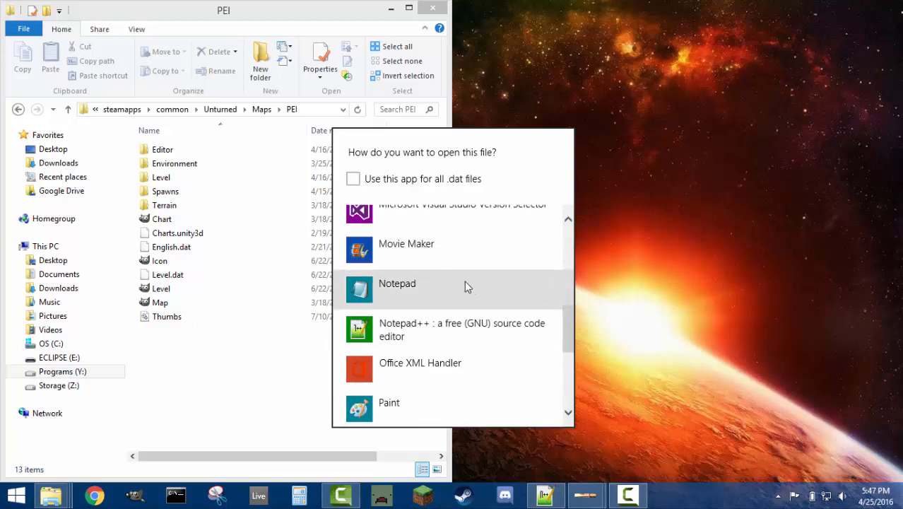
- View English.dat's description in Notepad and Notepad++, then close the editor
{"action": "left_click", "coordinate": [397, 283]}
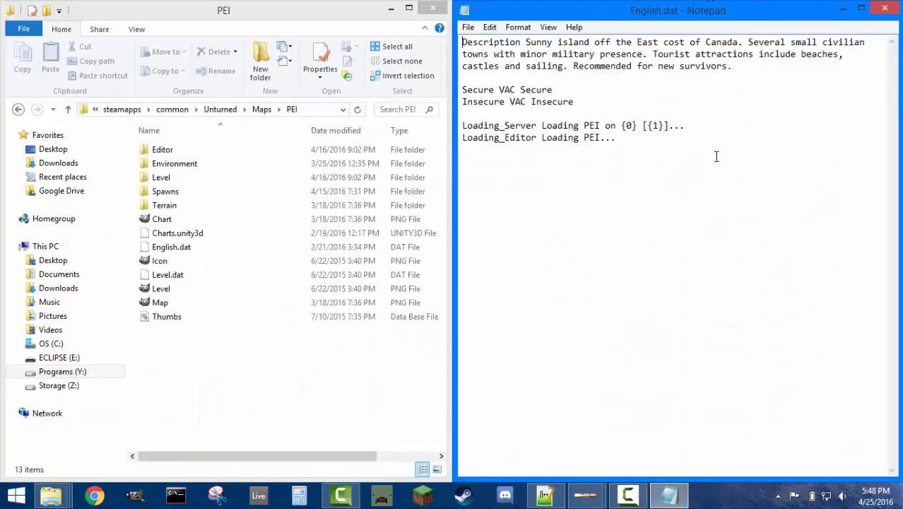
{"action": "mouse_move", "coordinate": [740, 144]}
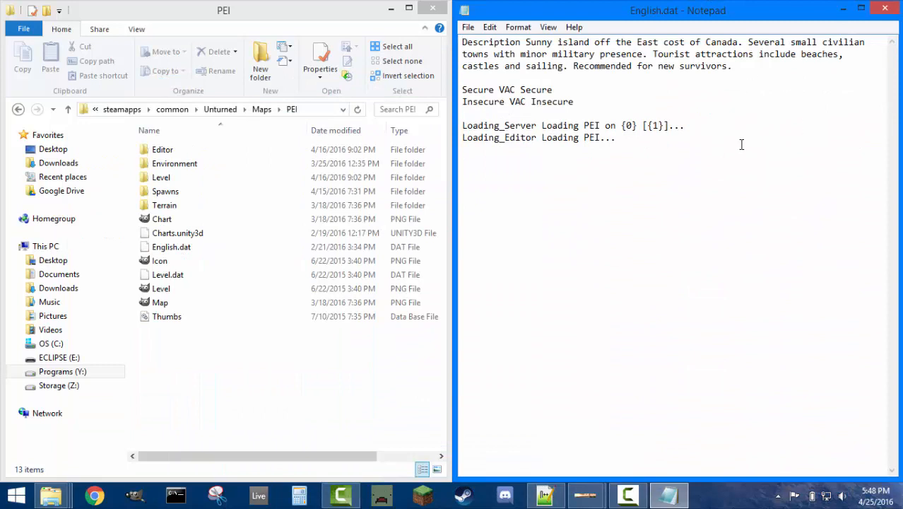
{"action": "mouse_move", "coordinate": [639, 150]}
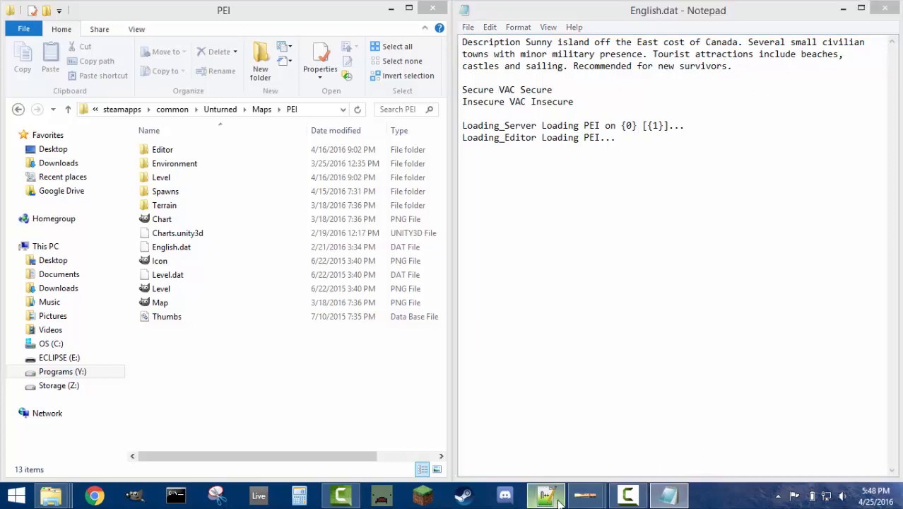
{"action": "left_click", "coordinate": [545, 495]}
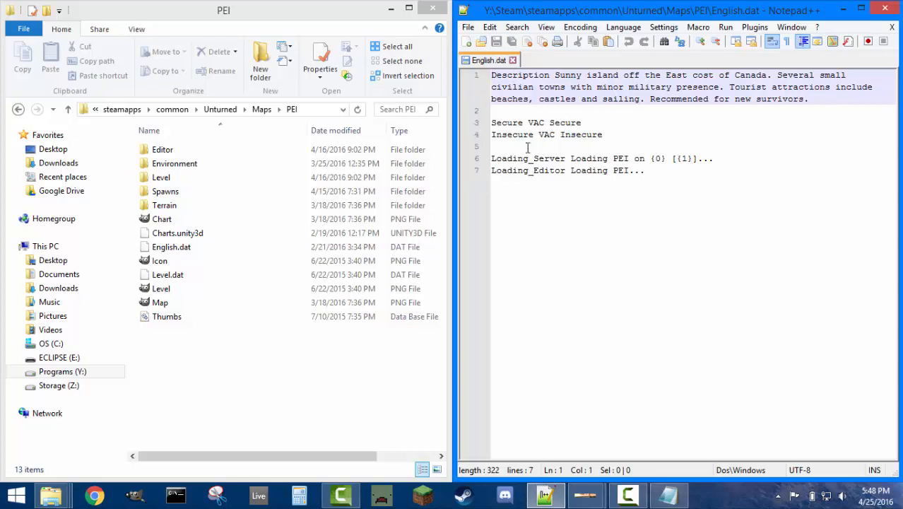
{"action": "mouse_move", "coordinate": [620, 201]}
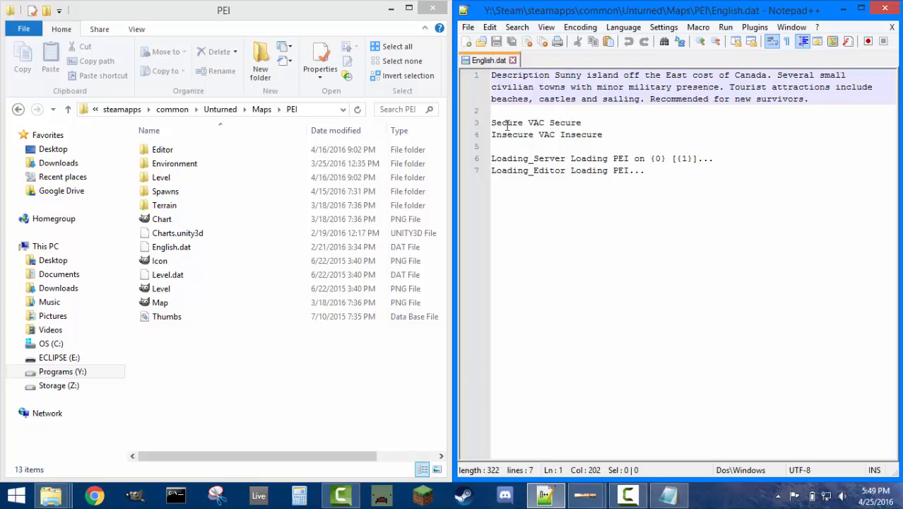
{"action": "left_click", "coordinate": [169, 274]}
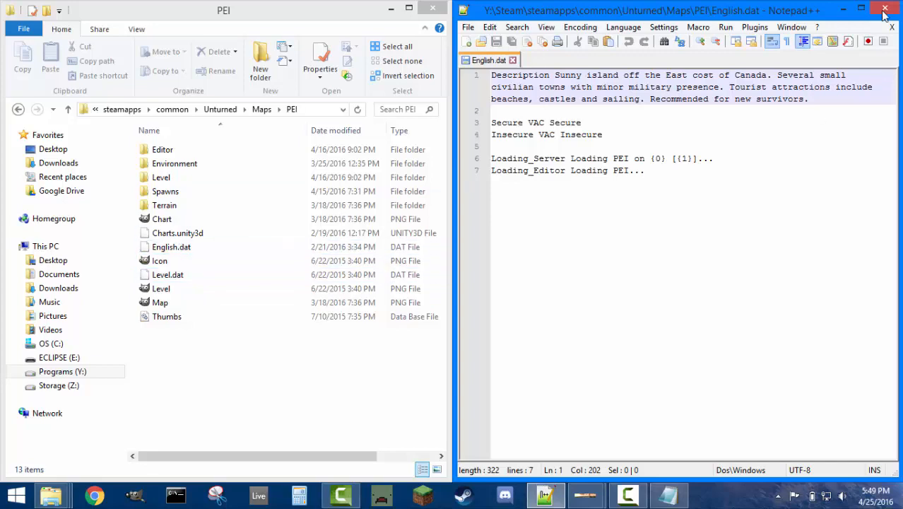
{"action": "left_click", "coordinate": [884, 8]}
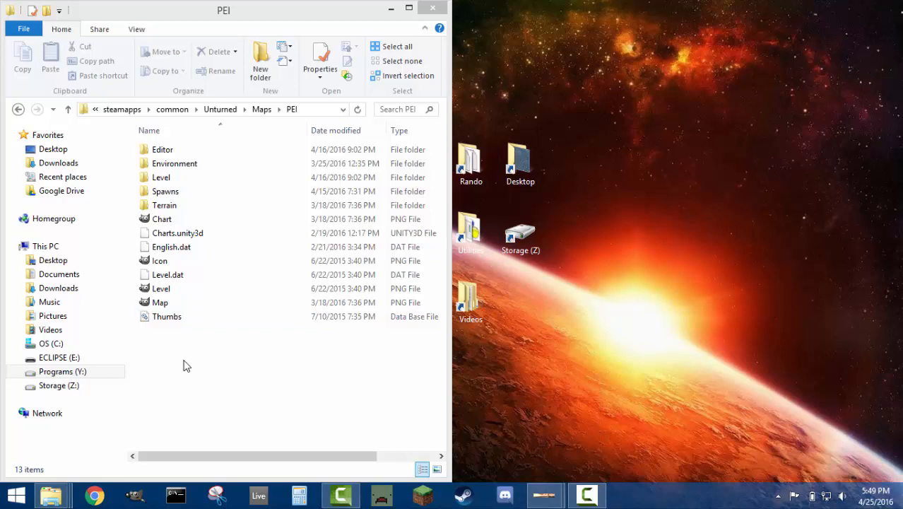
{"action": "left_click", "coordinate": [159, 302]}
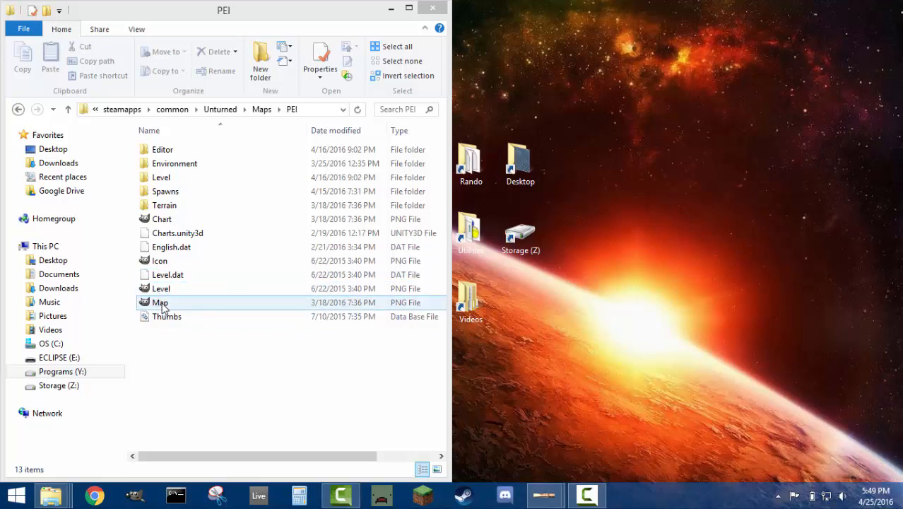
{"action": "left_click", "coordinate": [161, 289]}
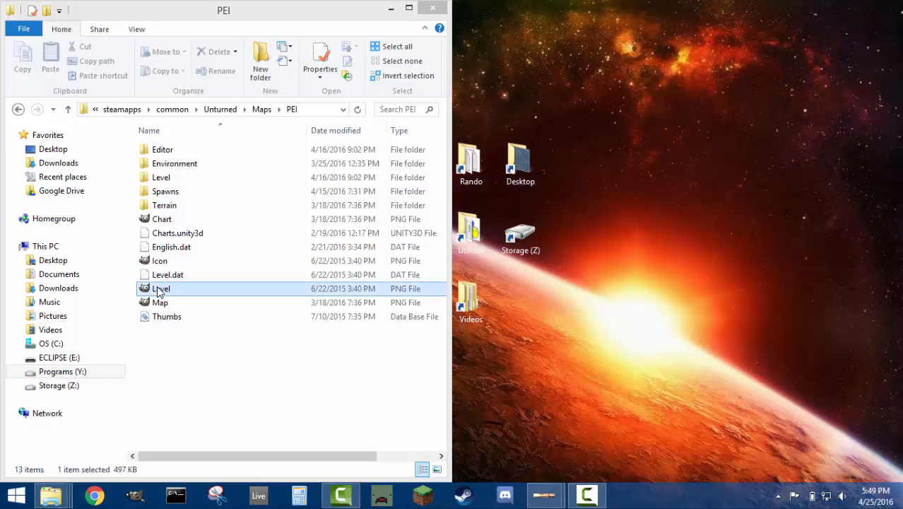
{"action": "right_click", "coordinate": [161, 288]}
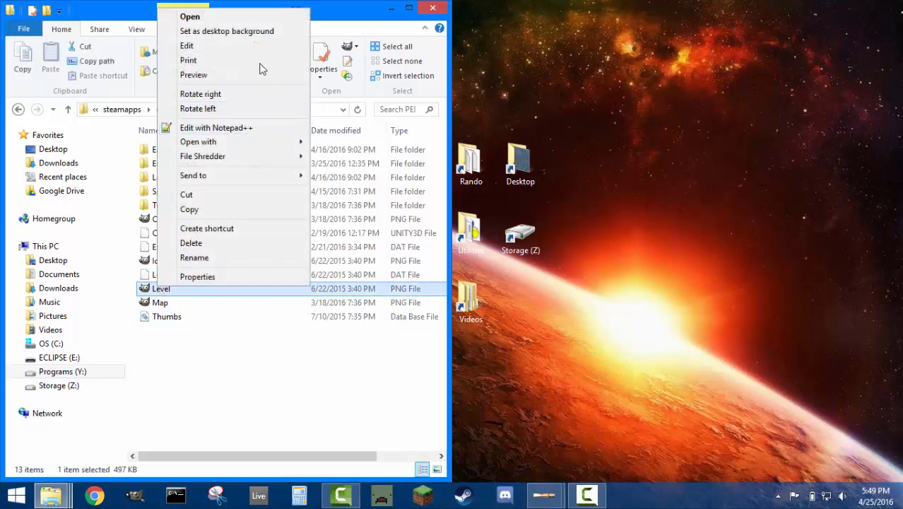
{"action": "left_click", "coordinate": [197, 141]}
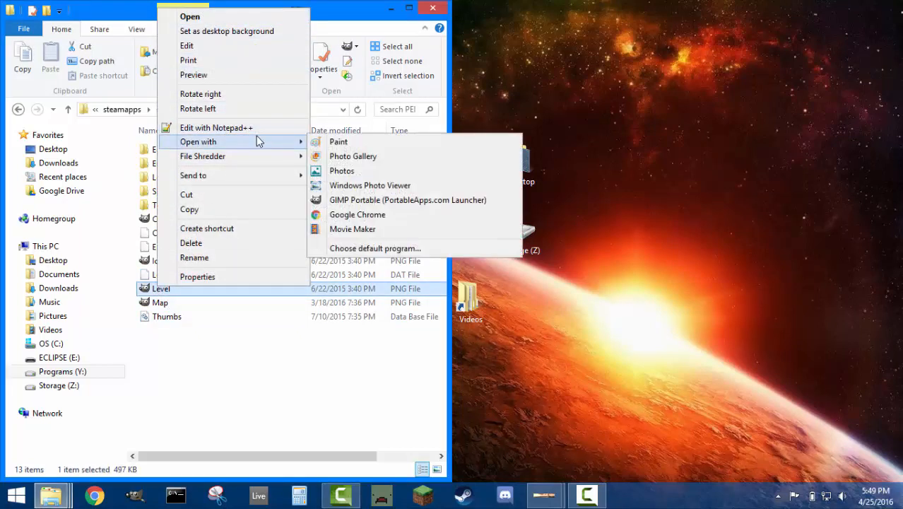
{"action": "mouse_move", "coordinate": [407, 201]}
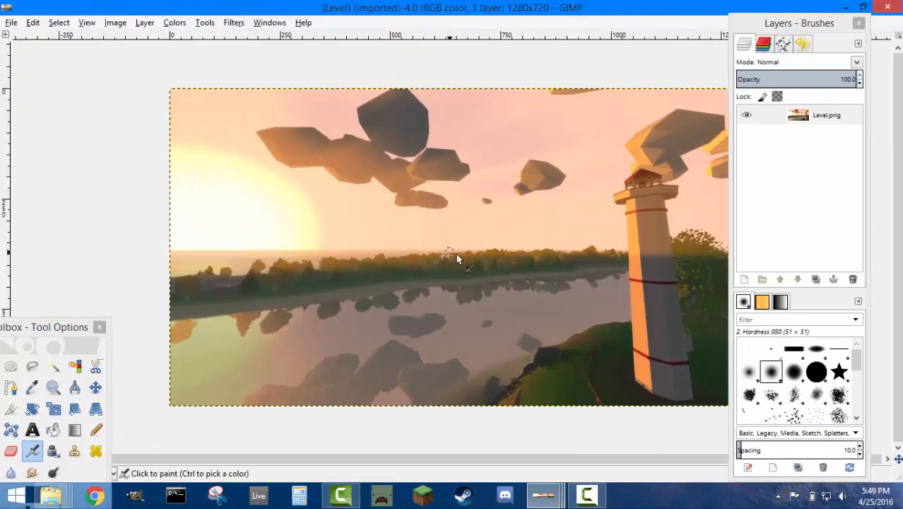
{"action": "mouse_move", "coordinate": [520, 274]}
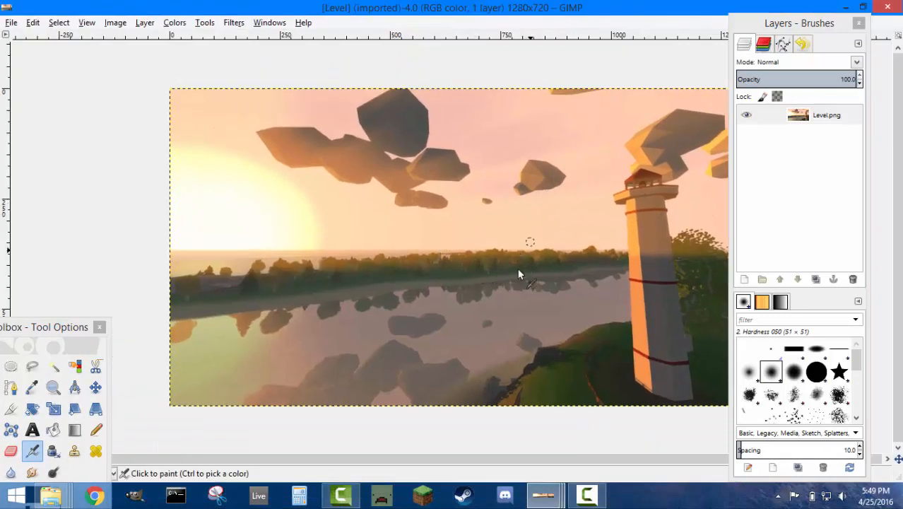
{"action": "mouse_move", "coordinate": [577, 232]}
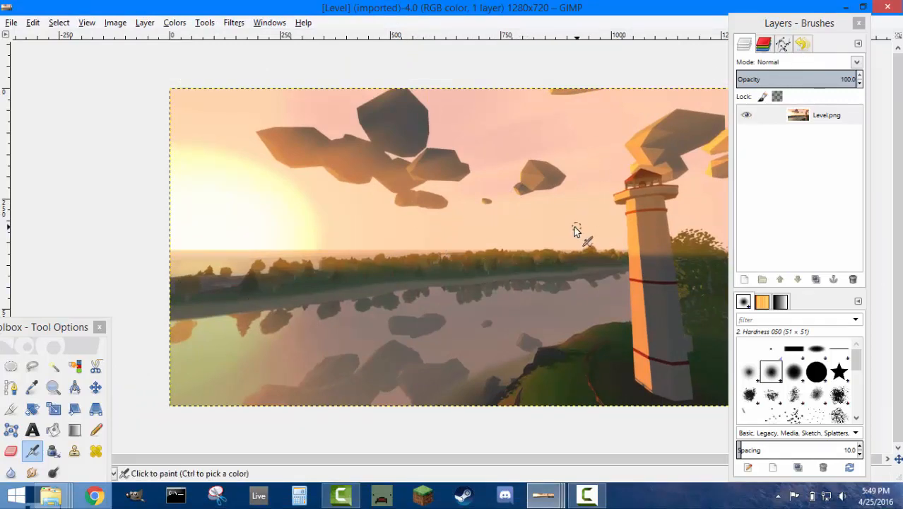
{"action": "mouse_move", "coordinate": [529, 116]}
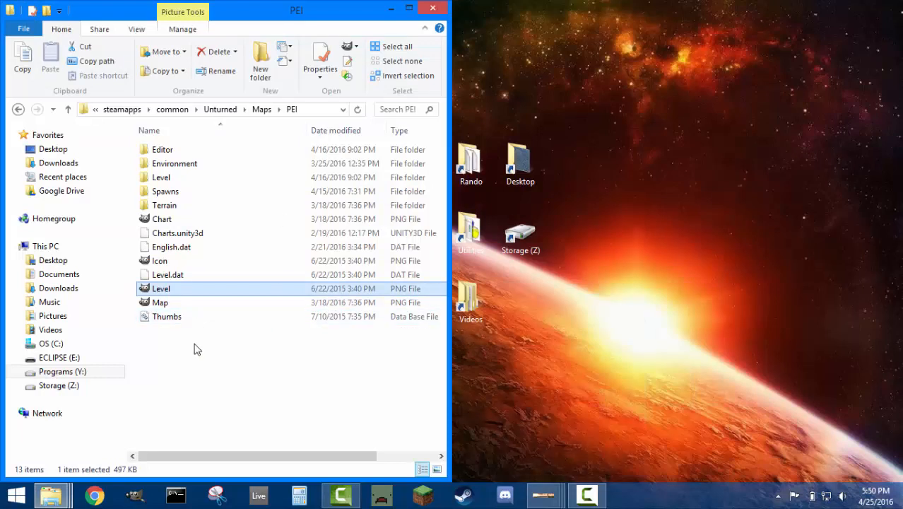
{"action": "mouse_move", "coordinate": [161, 260]}
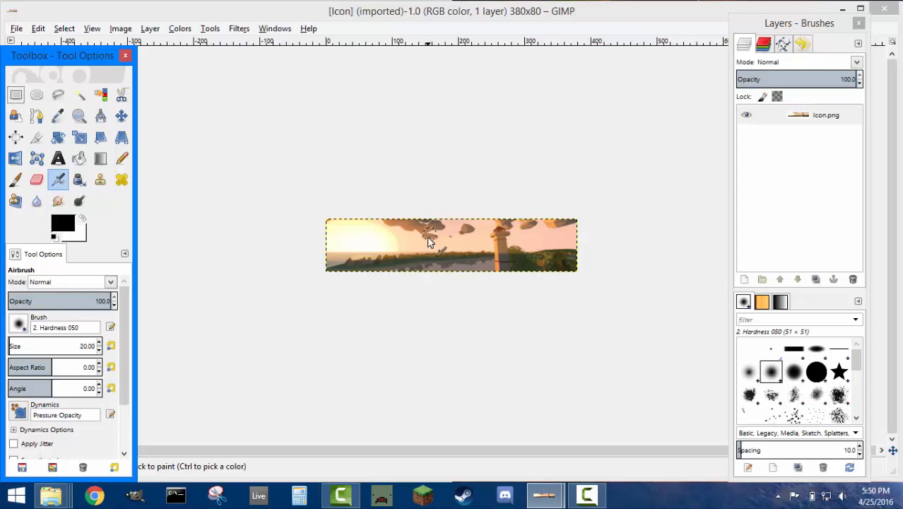
- Open the PEI Icon.png banner image in GIMP Portable
{"action": "left_click", "coordinate": [427, 243]}
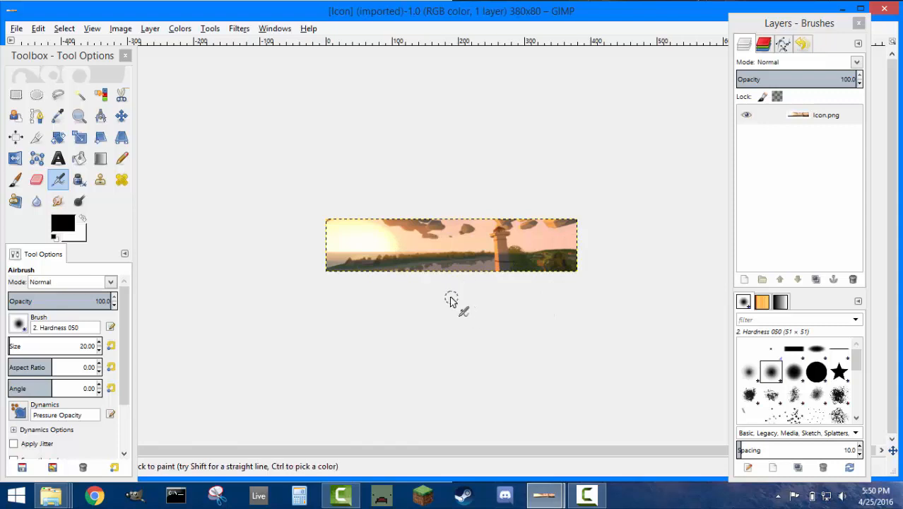
{"action": "mouse_move", "coordinate": [492, 223]}
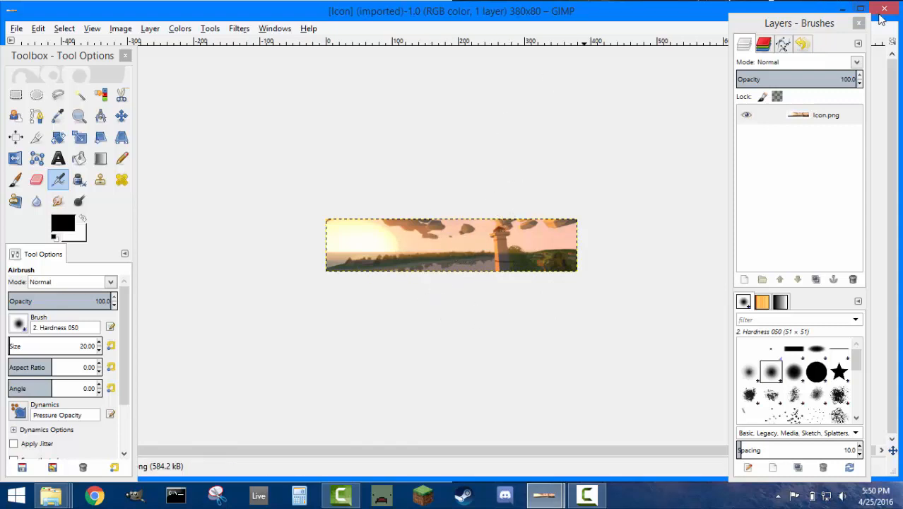
{"action": "mouse_move", "coordinate": [885, 11]}
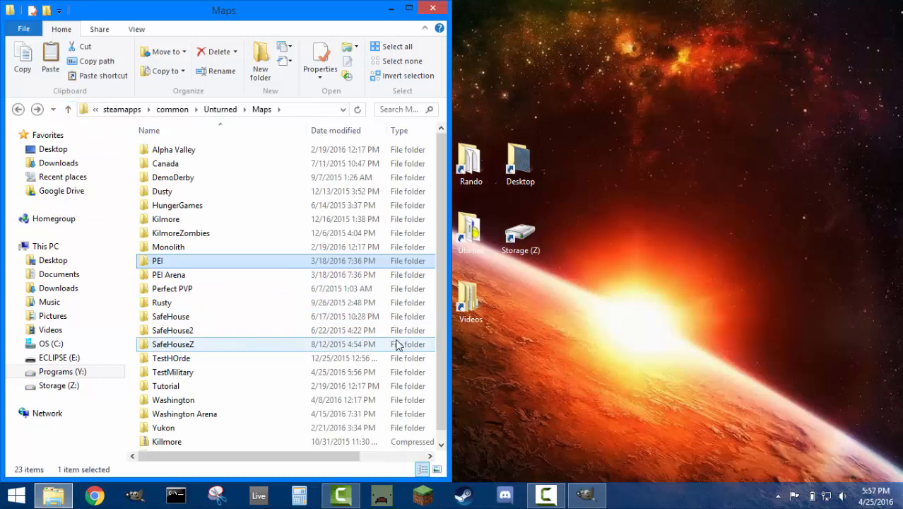
- Open the TestMilitary map folder alongside the PEI folder
{"action": "left_click", "coordinate": [158, 260]}
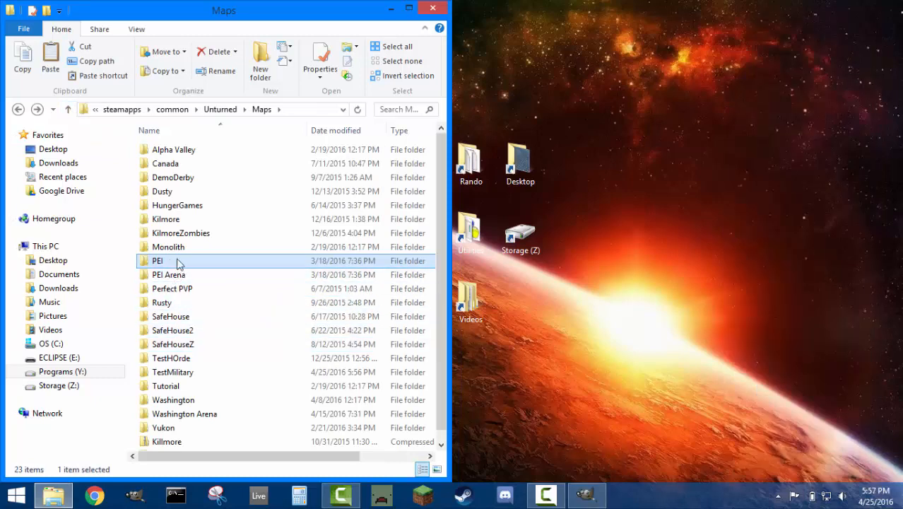
{"action": "right_click", "coordinate": [158, 260]}
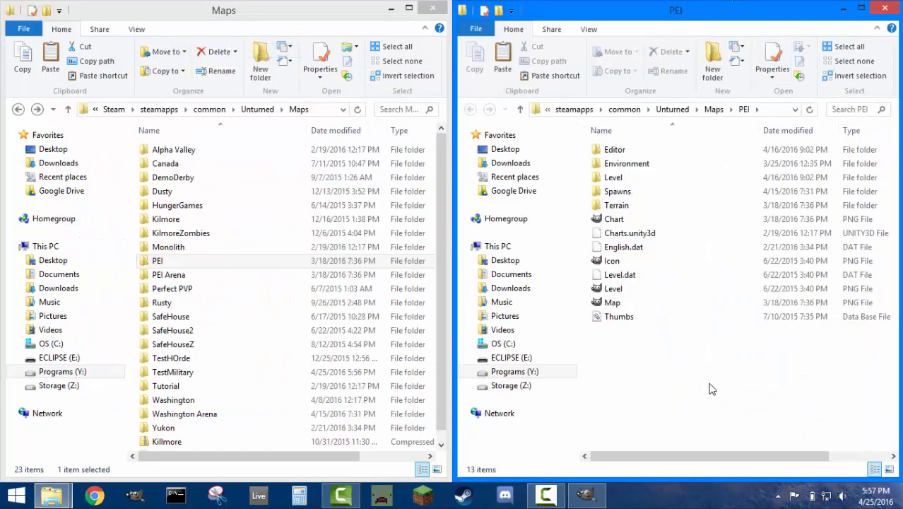
{"action": "mouse_move", "coordinate": [238, 395]}
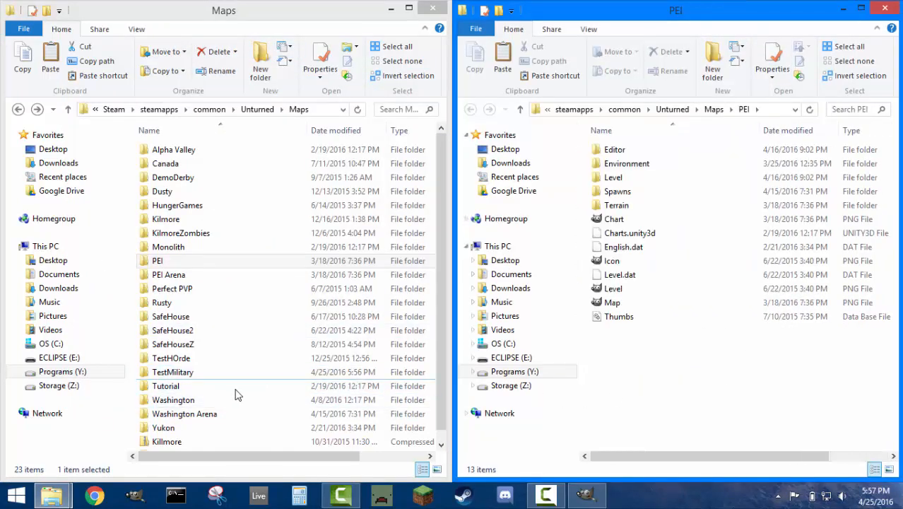
{"action": "double_click", "coordinate": [173, 371]}
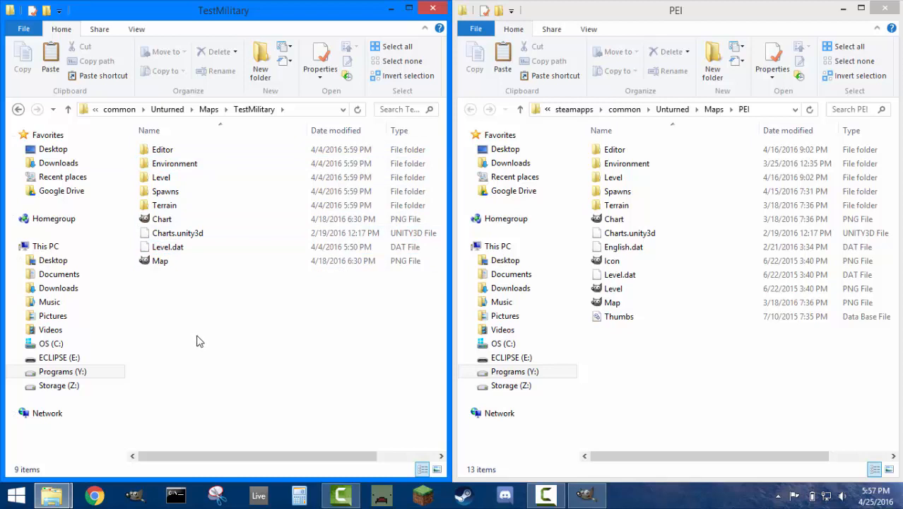
{"action": "mouse_move", "coordinate": [178, 317]}
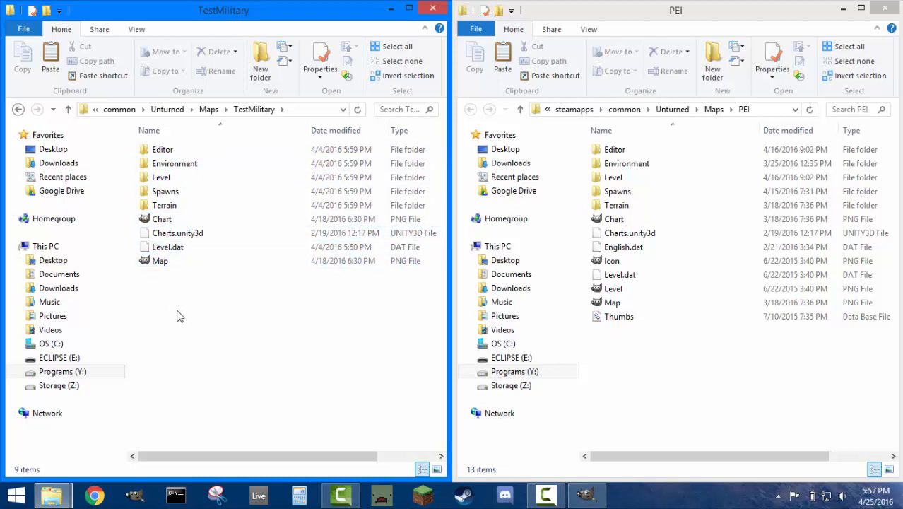
{"action": "mouse_move", "coordinate": [698, 361]}
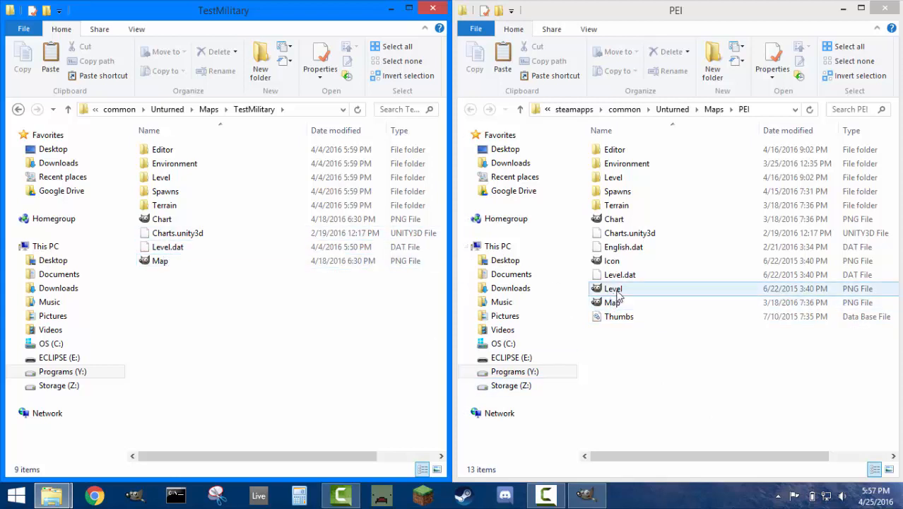
- Copy PEI's English.dat, Icon and Level files into the TestMilitary folder
{"action": "left_click", "coordinate": [613, 289]}
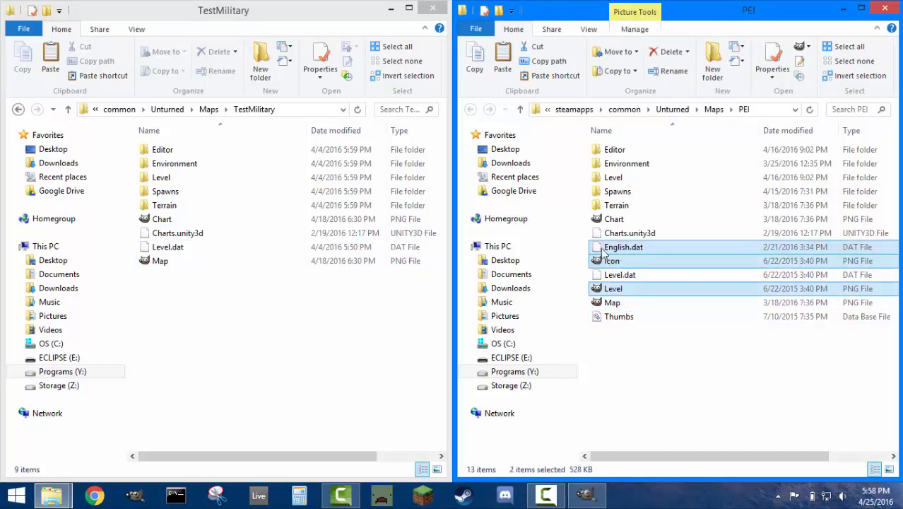
{"action": "left_click", "coordinate": [619, 317]}
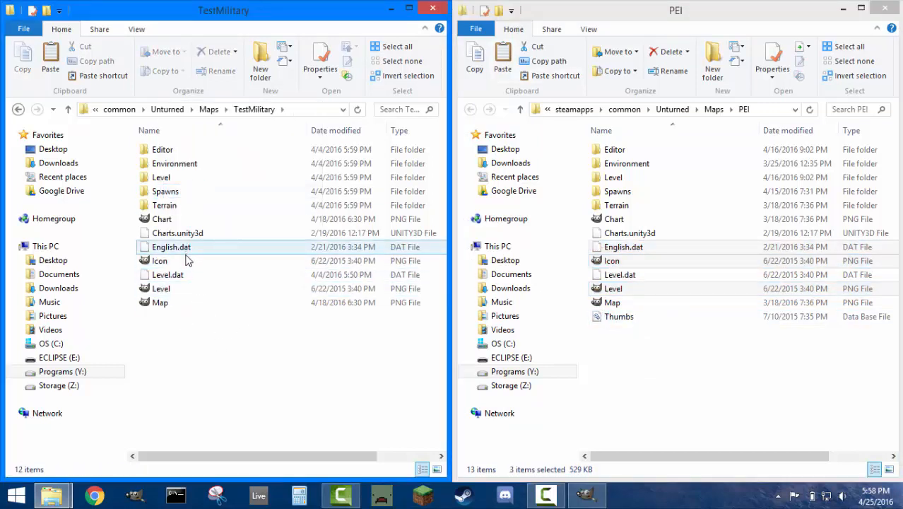
{"action": "mouse_move", "coordinate": [161, 288]}
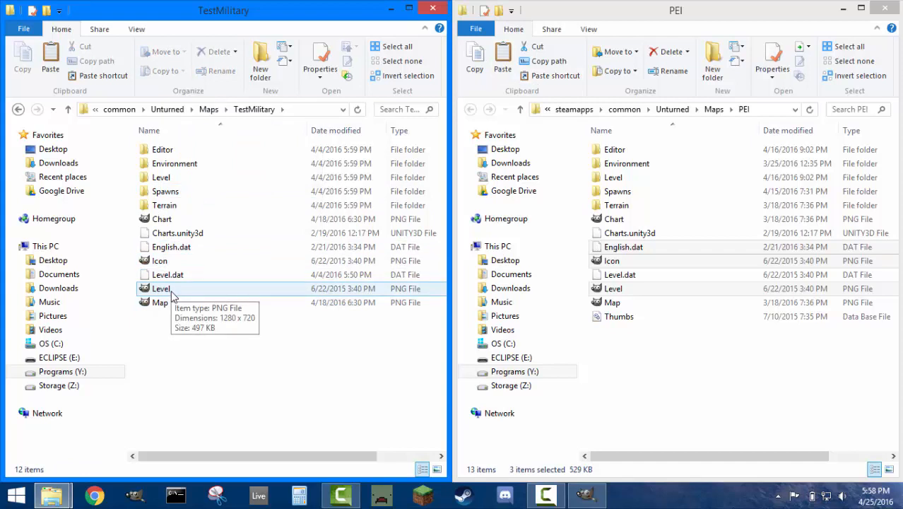
{"action": "left_click", "coordinate": [159, 260]}
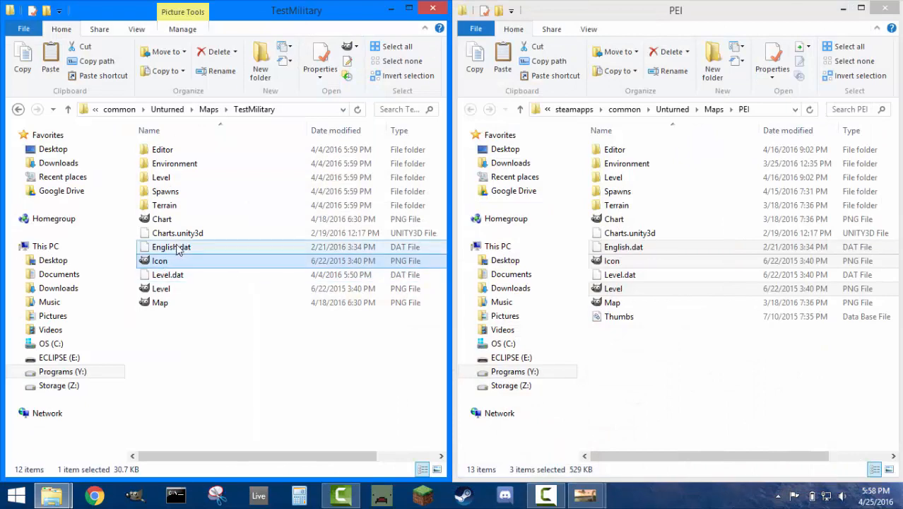
- Edit English.dat in Notepad++ and set its description line to 'Custom Description'
{"action": "right_click", "coordinate": [171, 246]}
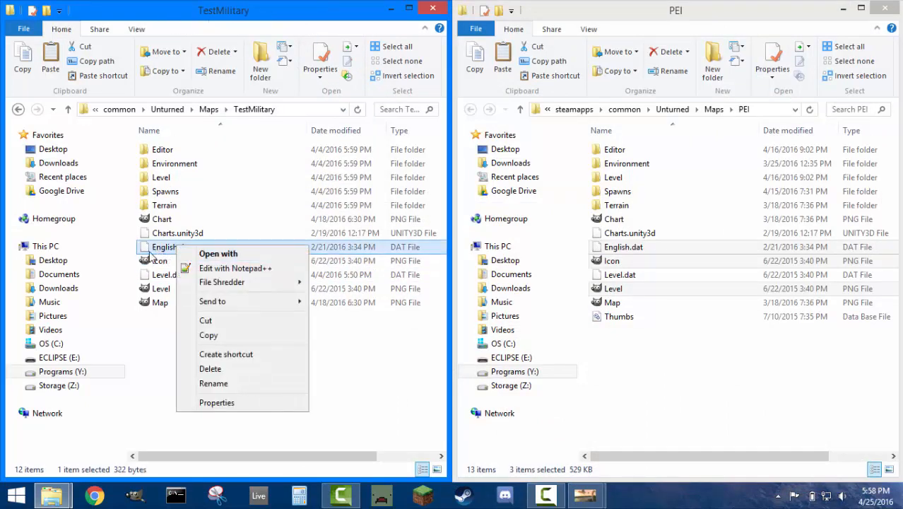
{"action": "left_click", "coordinate": [234, 268]}
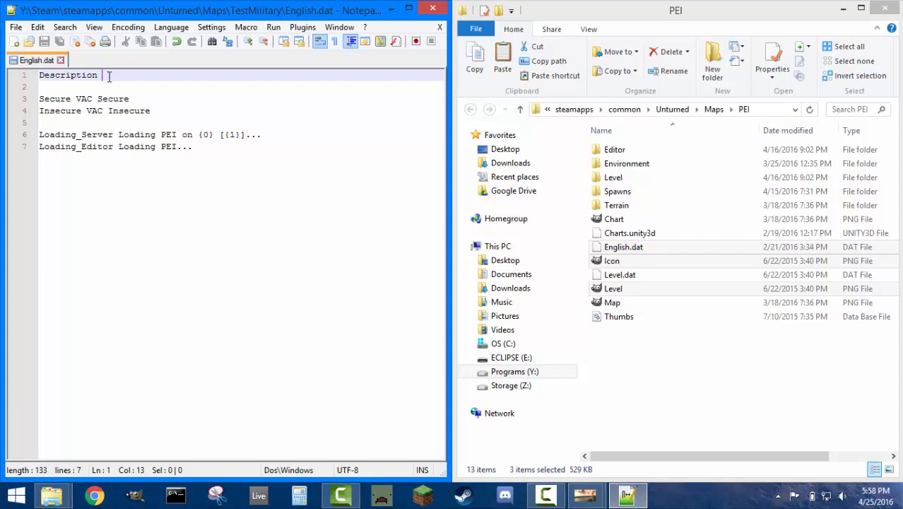
{"action": "type", "text": "Custom De"}
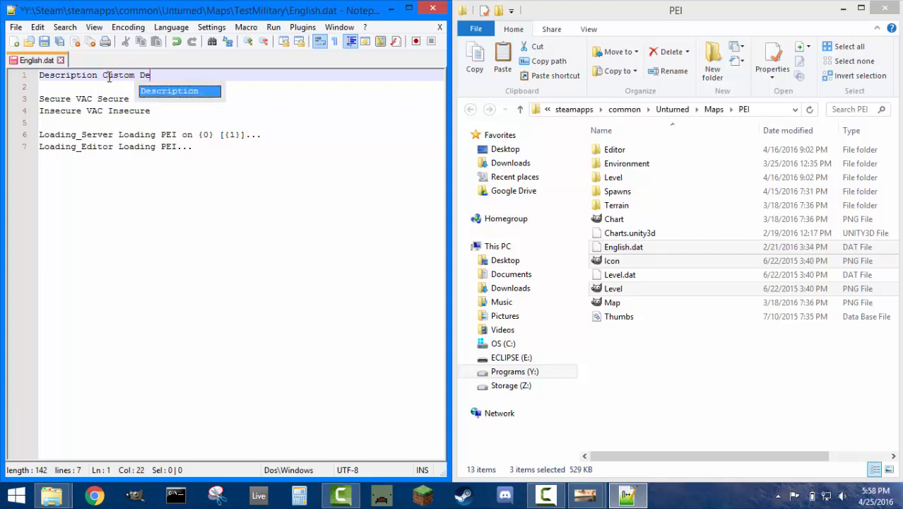
{"action": "type", "text": "scription."}
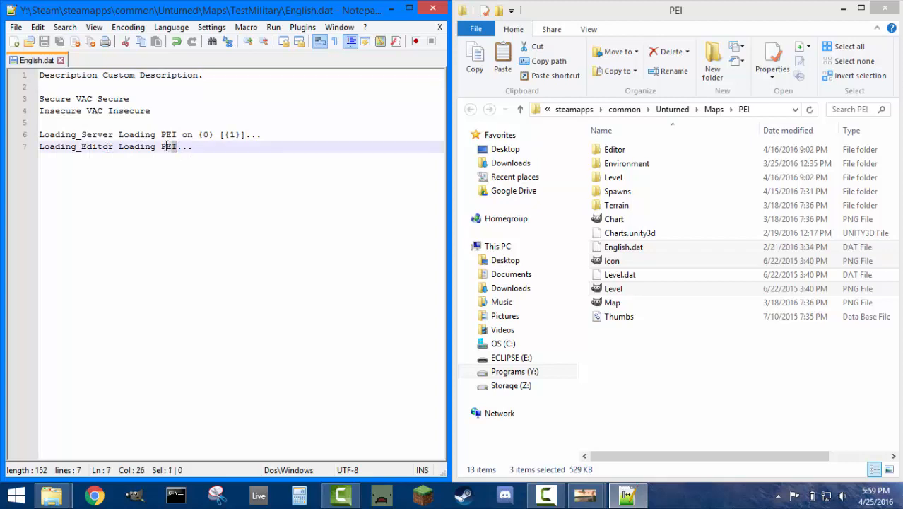
- Replace PEI with the TestMilitary name on both editor and server loading lines
{"action": "double_click", "coordinate": [168, 146]}
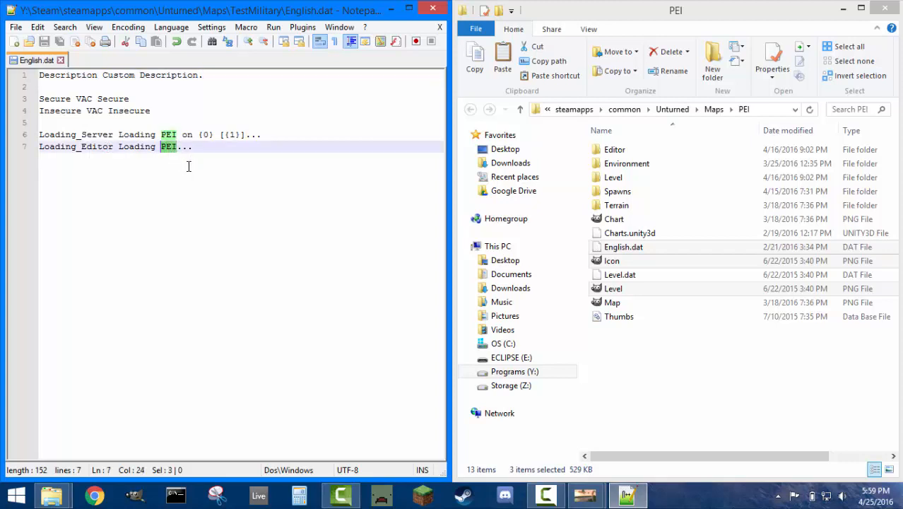
{"action": "type", "text": "TestMilita"}
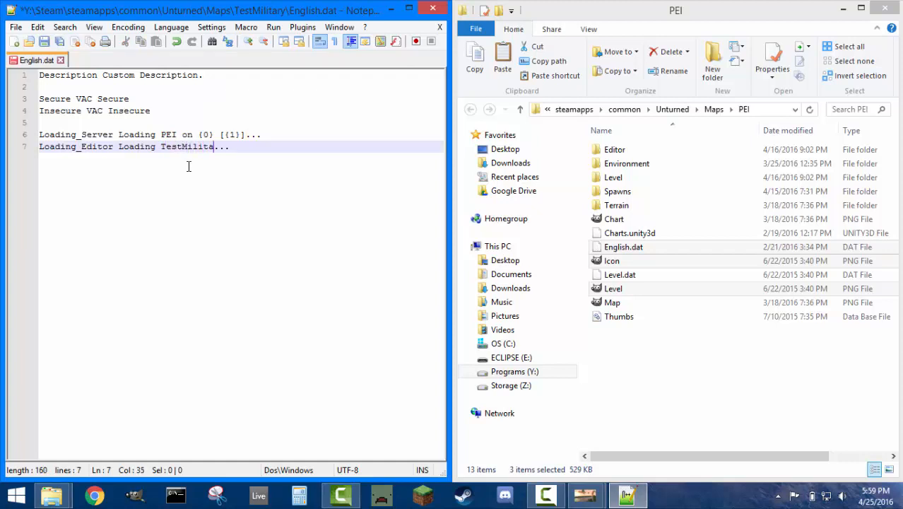
{"action": "type", "text": "y"}
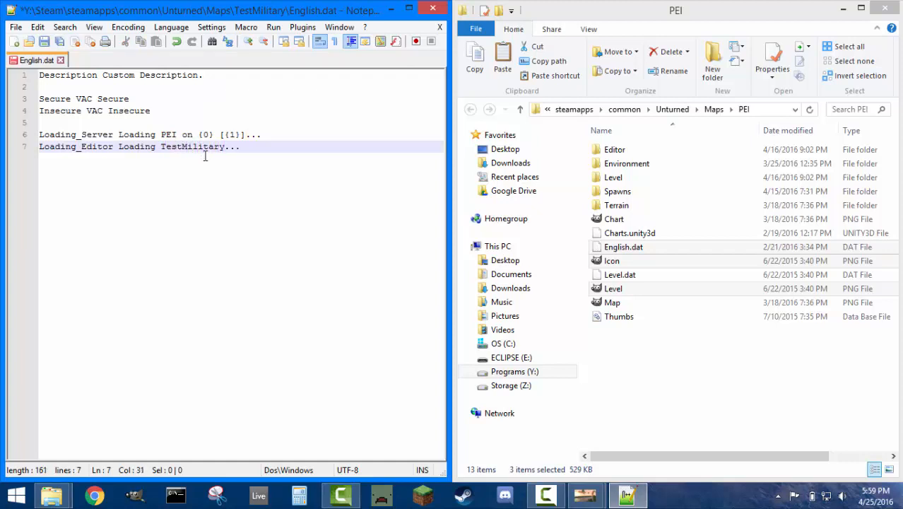
{"action": "double_click", "coordinate": [195, 145]}
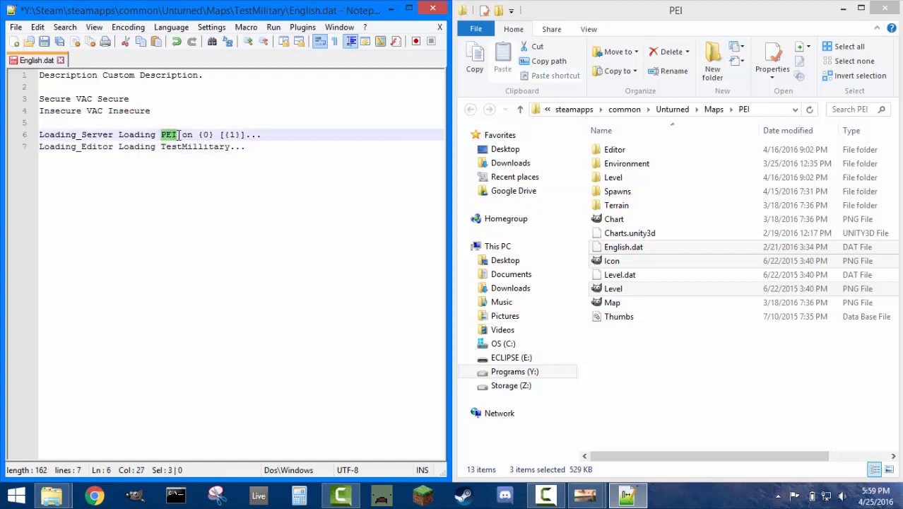
{"action": "type", "text": "TestMillitary"}
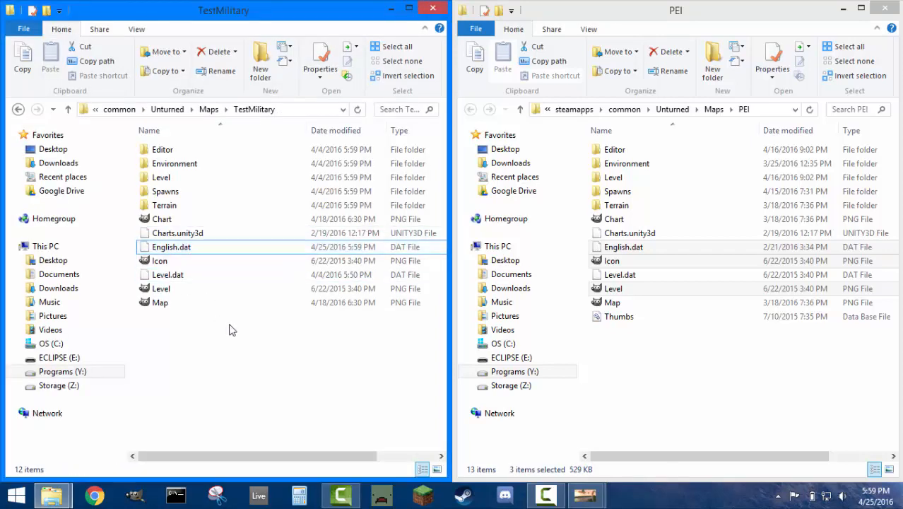
{"action": "mouse_move", "coordinate": [585, 495]}
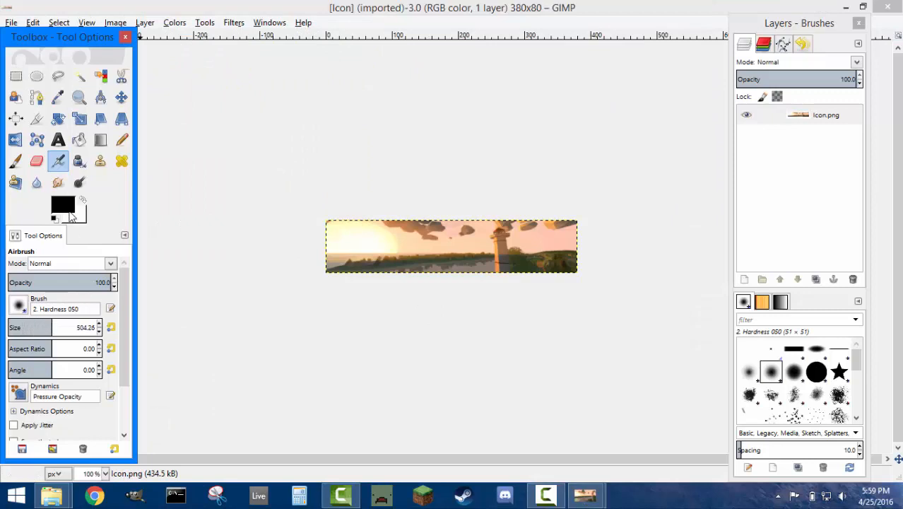
- Fill the whole Icon image with pure red as the foreground colour
{"action": "left_click", "coordinate": [63, 204]}
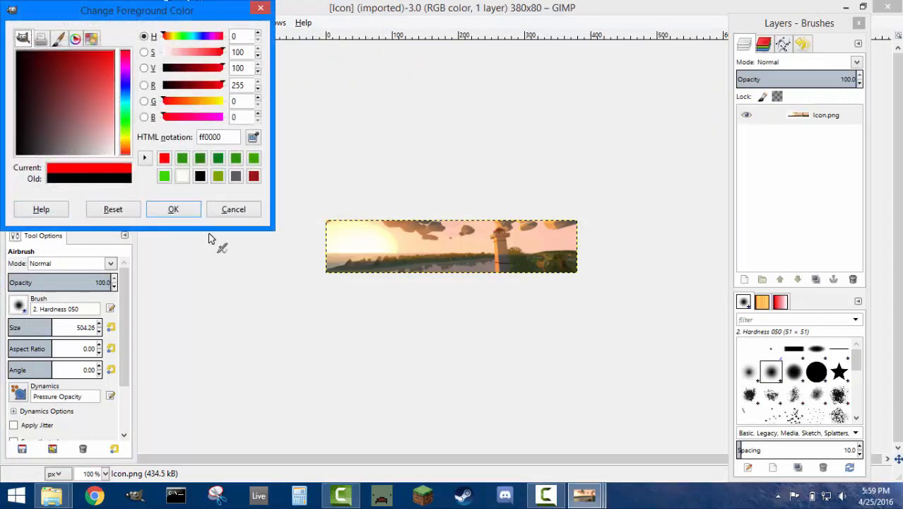
{"action": "left_click", "coordinate": [173, 209]}
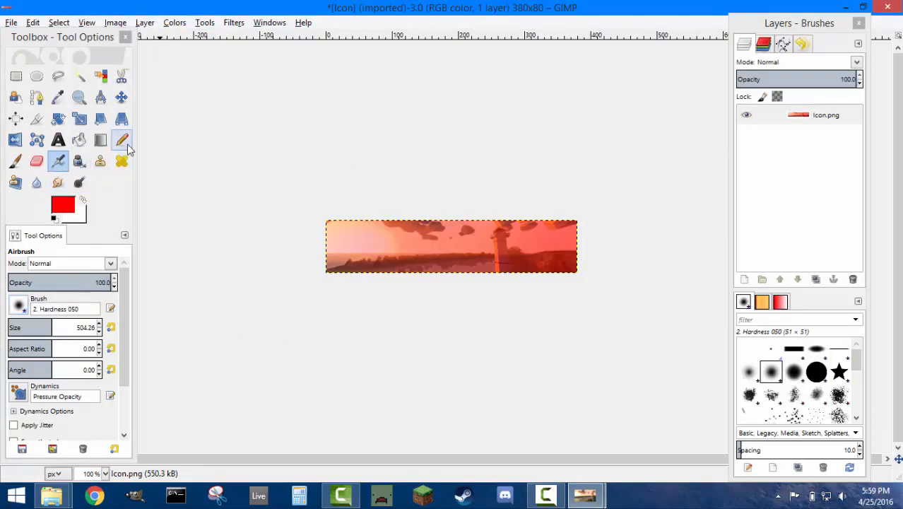
{"action": "left_click", "coordinate": [122, 140]}
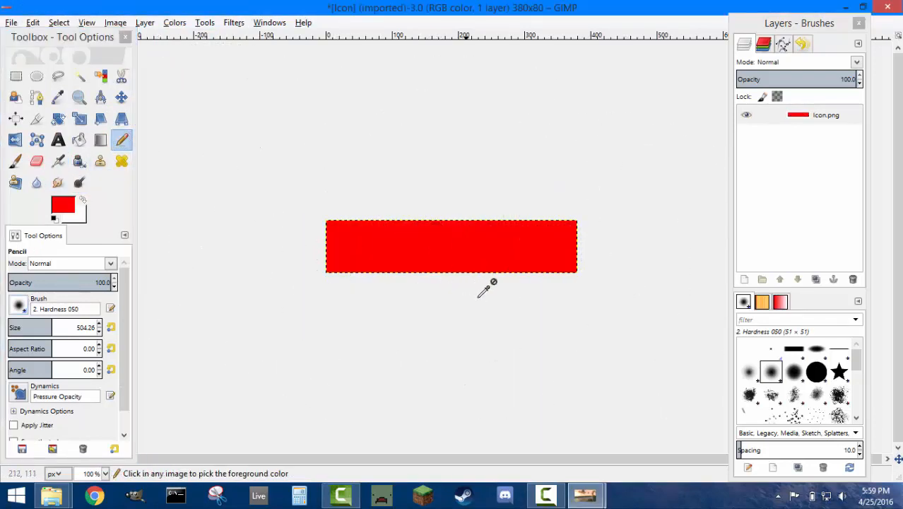
- Overwrite Icon.png with the red version instead of saving a GIMP project
{"action": "left_click", "coordinate": [11, 22]}
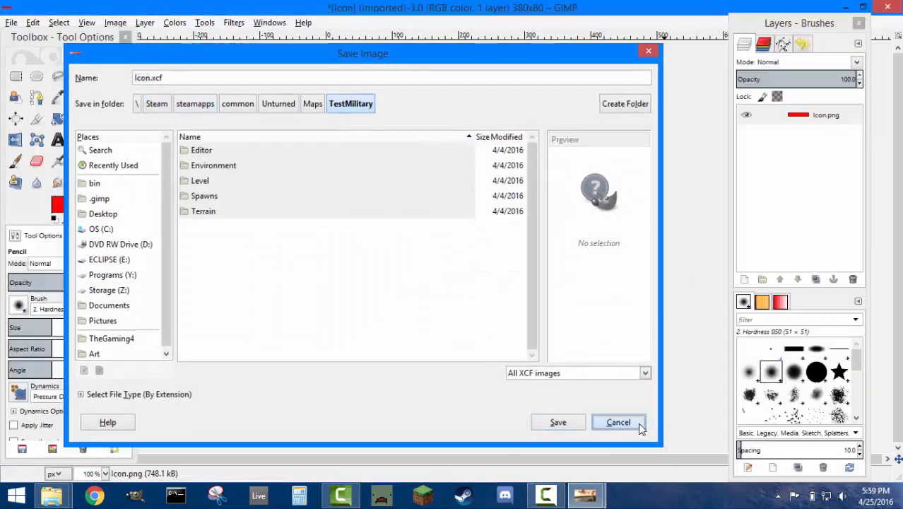
{"action": "left_click", "coordinate": [617, 421]}
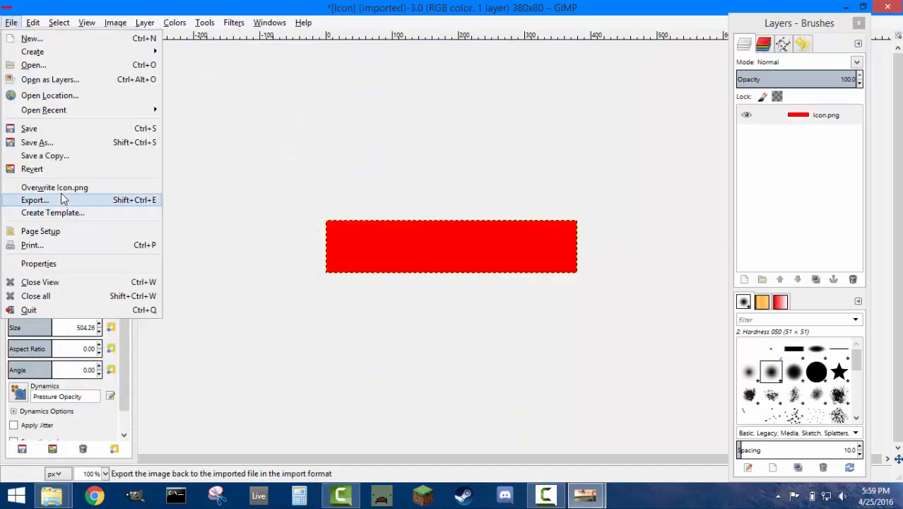
{"action": "left_click", "coordinate": [54, 186]}
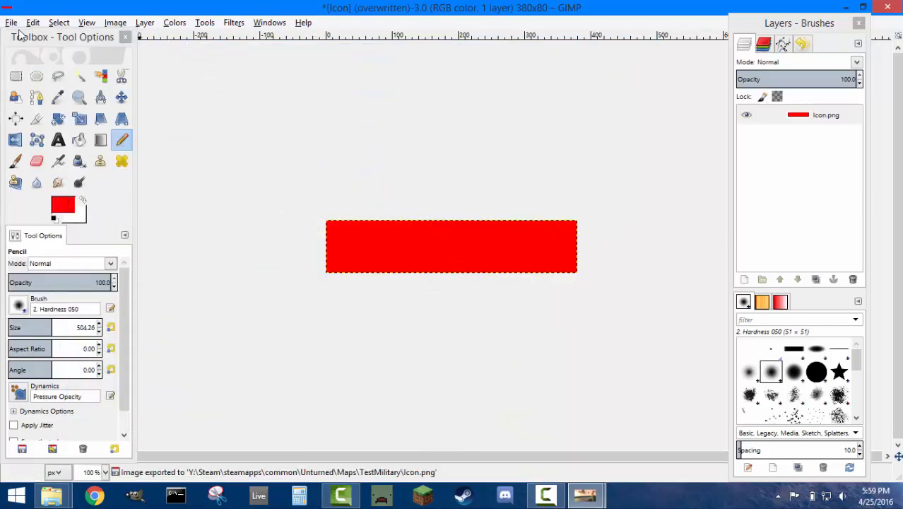
{"action": "left_click", "coordinate": [11, 23]}
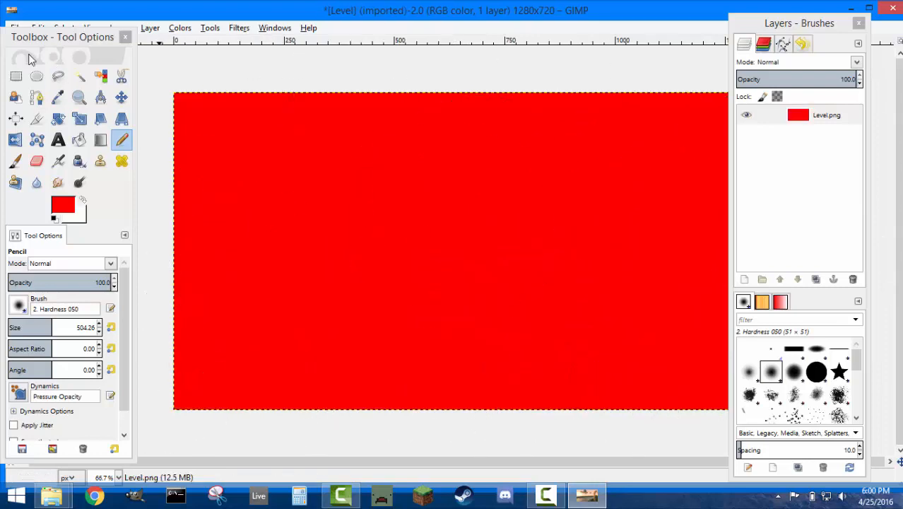
- Overwrite TestMilitary's Level.png with the solid red image and close it without saving
{"action": "left_click", "coordinate": [13, 28]}
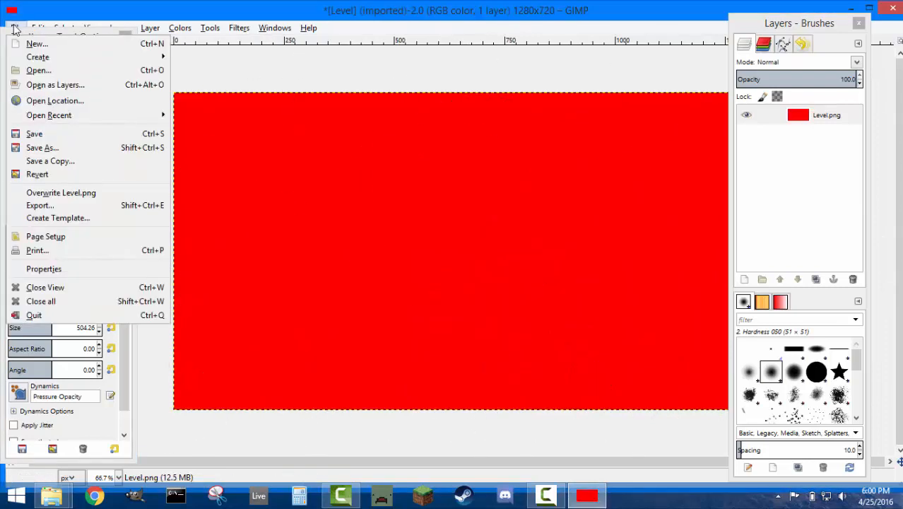
{"action": "left_click", "coordinate": [61, 192]}
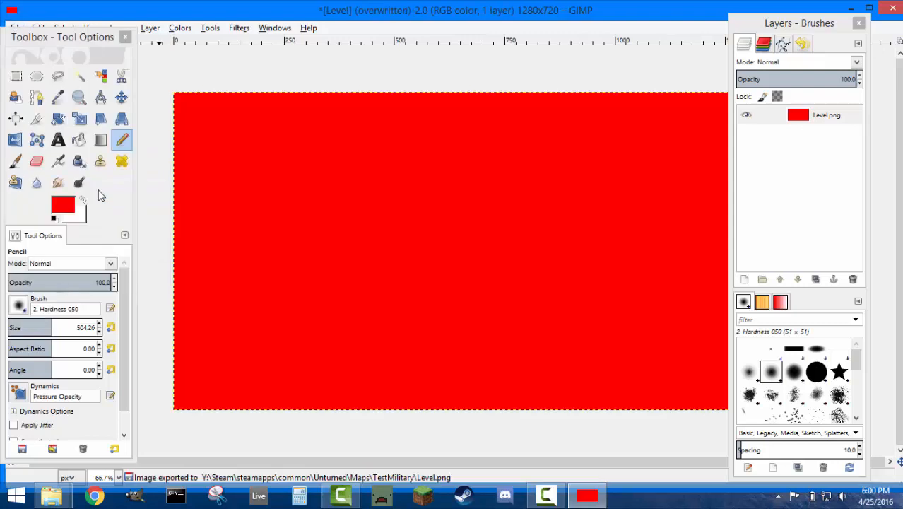
{"action": "left_click", "coordinate": [892, 9]}
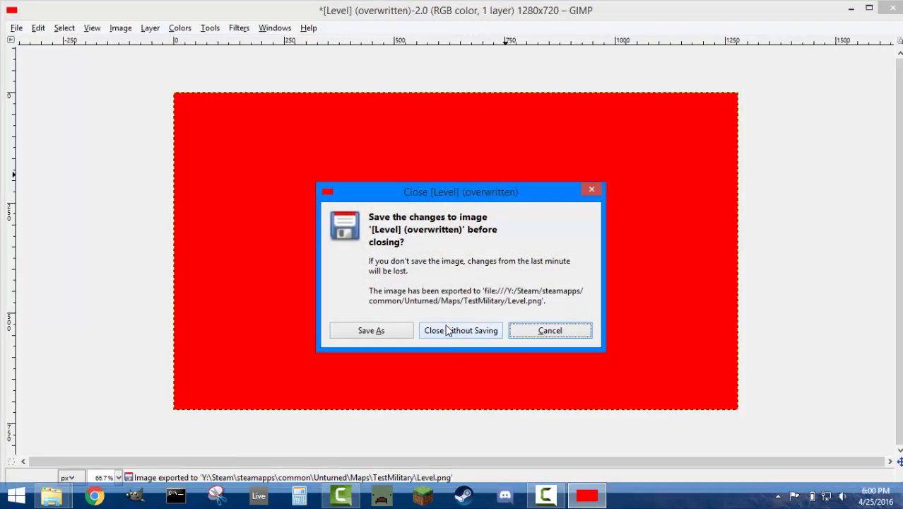
{"action": "left_click", "coordinate": [461, 330]}
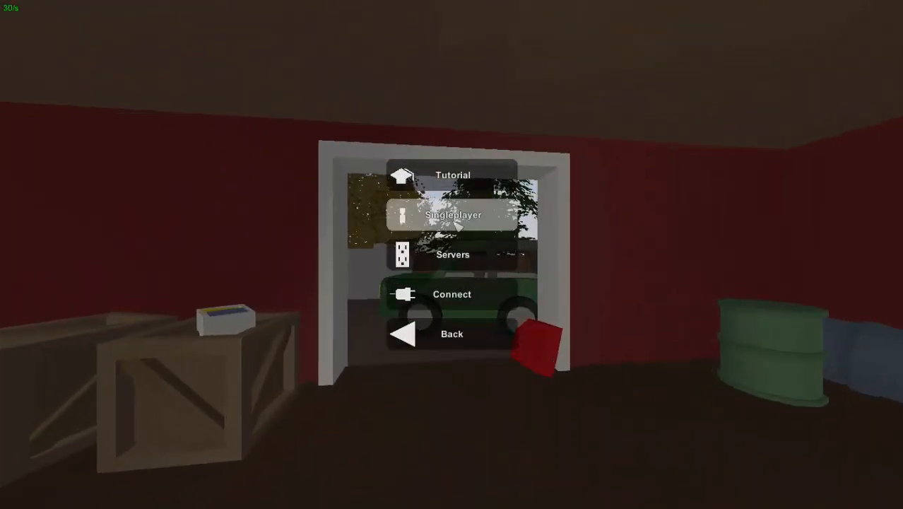
- Find TestMilitary in the Singleplayer list with its red icon and description, and play it
{"action": "left_click", "coordinate": [452, 215]}
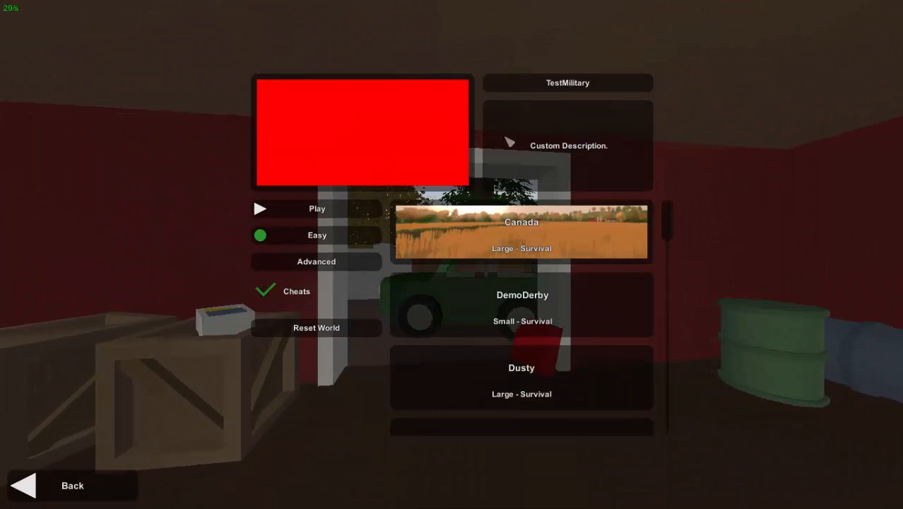
{"action": "scroll", "scroll_direction": "down", "scroll_amount": 3}
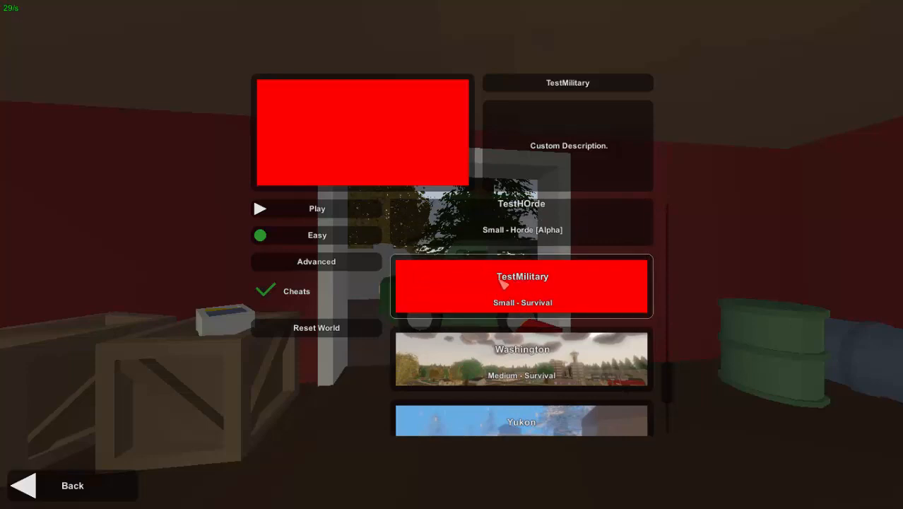
{"action": "mouse_move", "coordinate": [571, 168]}
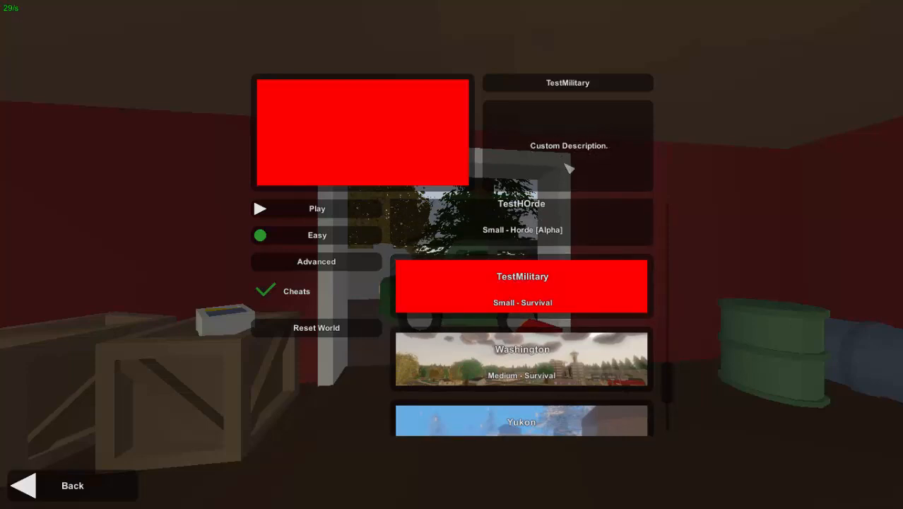
{"action": "mouse_move", "coordinate": [353, 118]}
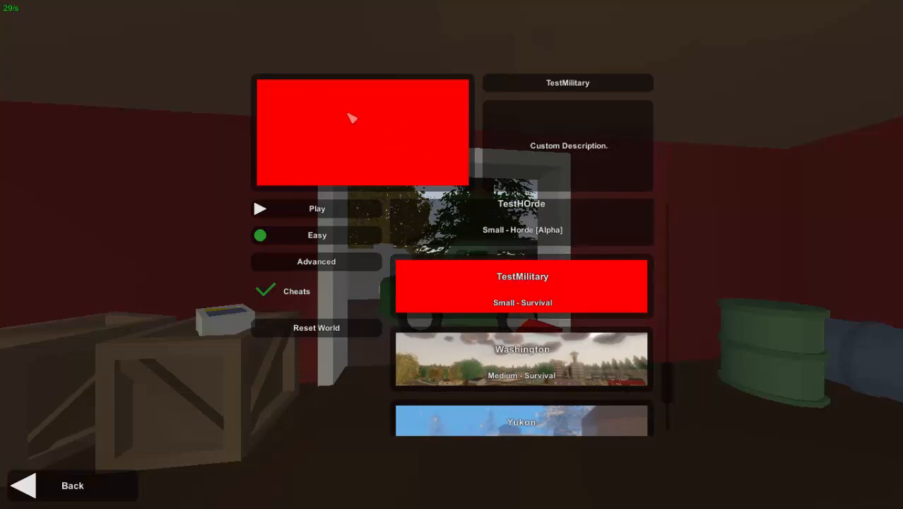
{"action": "mouse_move", "coordinate": [373, 127]}
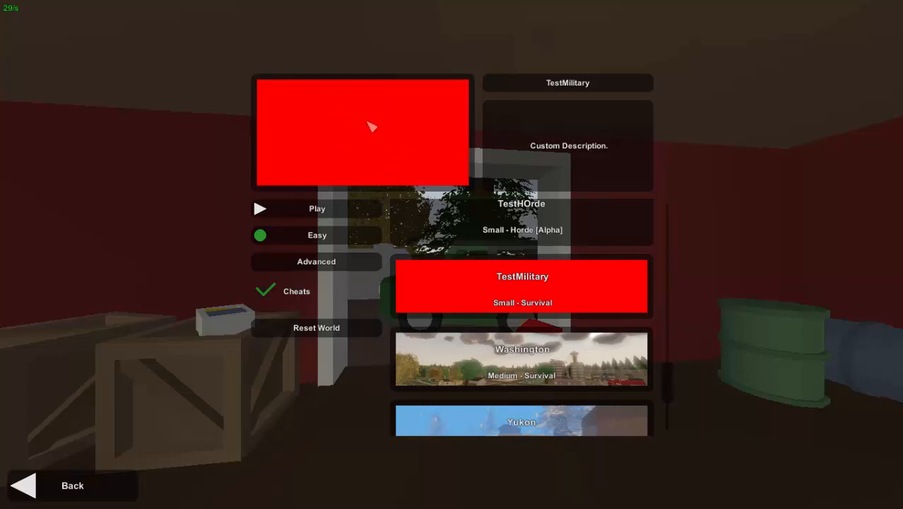
{"action": "mouse_move", "coordinate": [317, 209]}
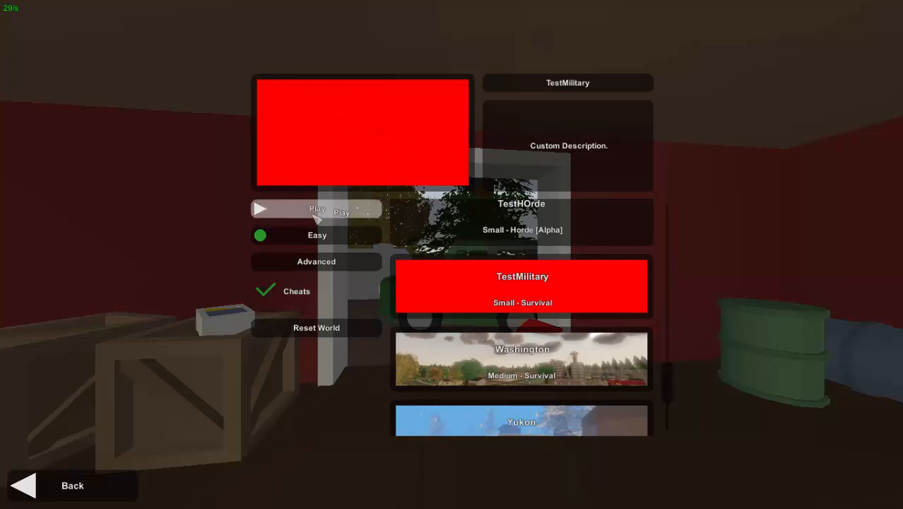
{"action": "left_click", "coordinate": [316, 209]}
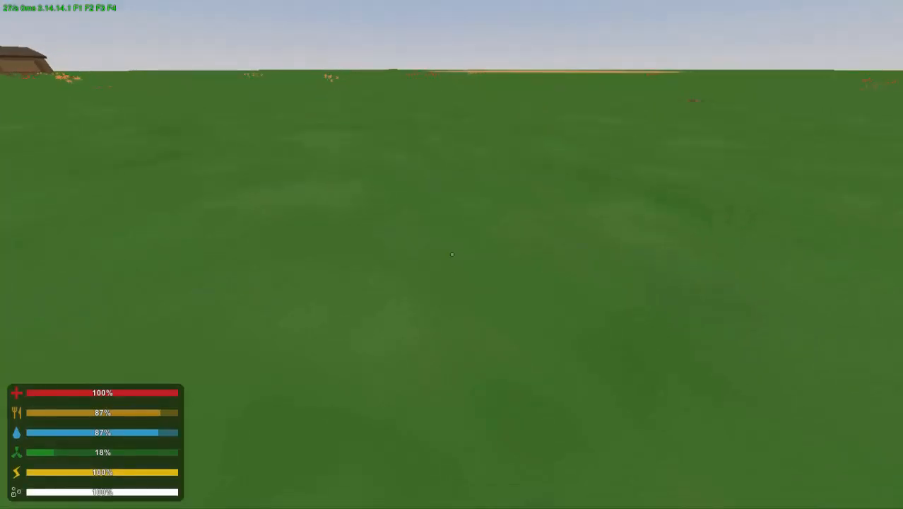
- Bring up the pause menu over the TestMilitary singleplayer session
{"action": "key", "text": "Escape"}
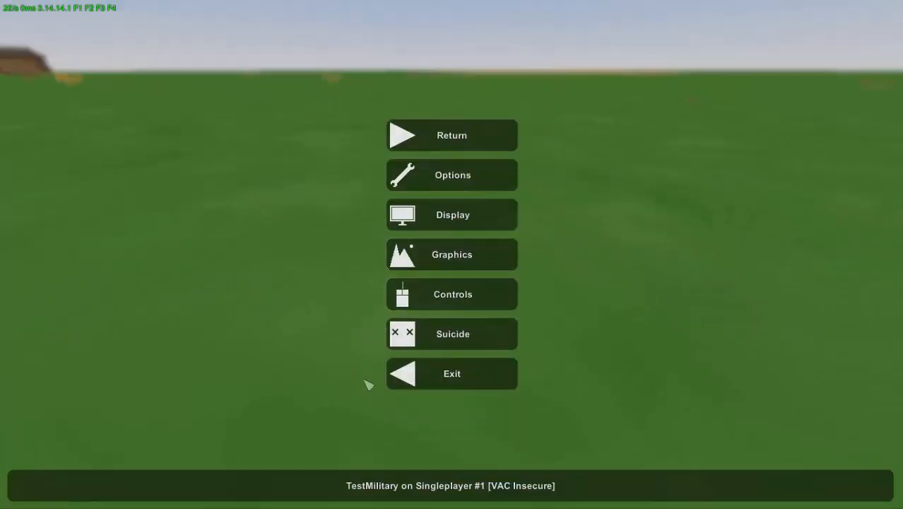
{"action": "mouse_move", "coordinate": [427, 500]}
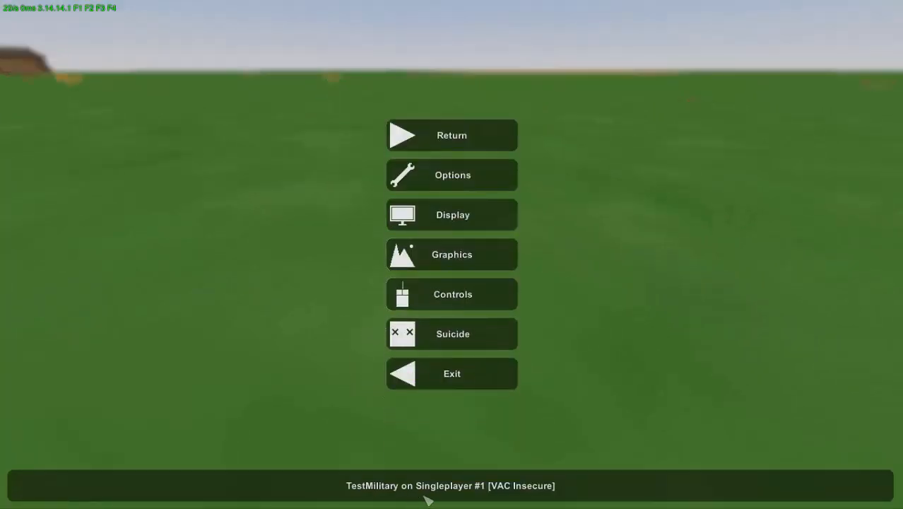
{"action": "mouse_move", "coordinate": [529, 492]}
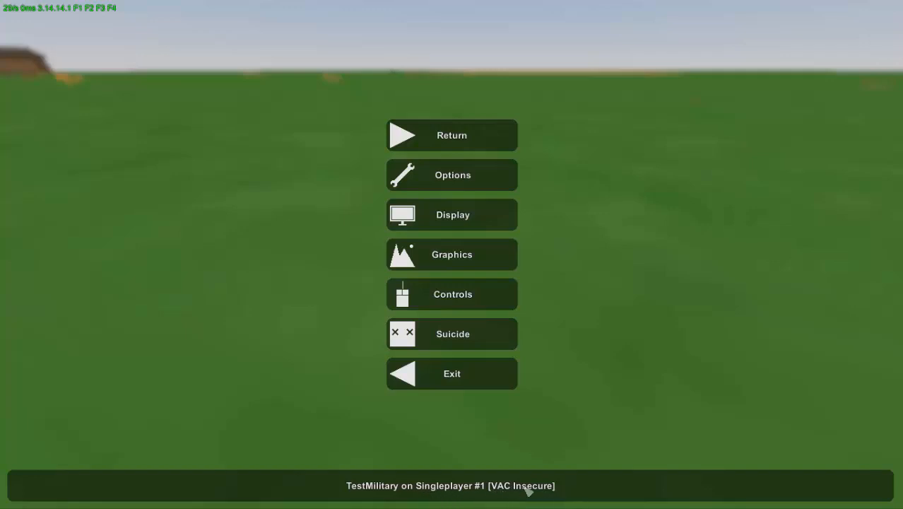
{"action": "mouse_move", "coordinate": [576, 493]}
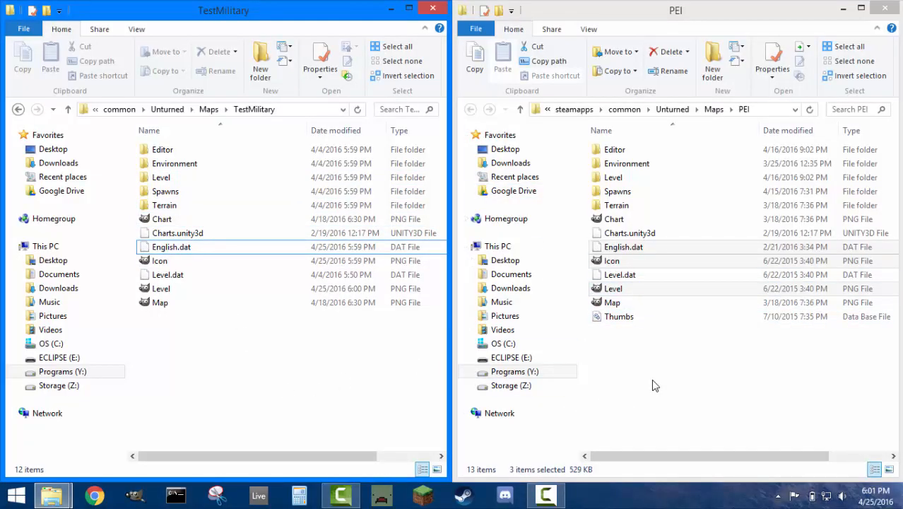
{"action": "mouse_move", "coordinate": [657, 395]}
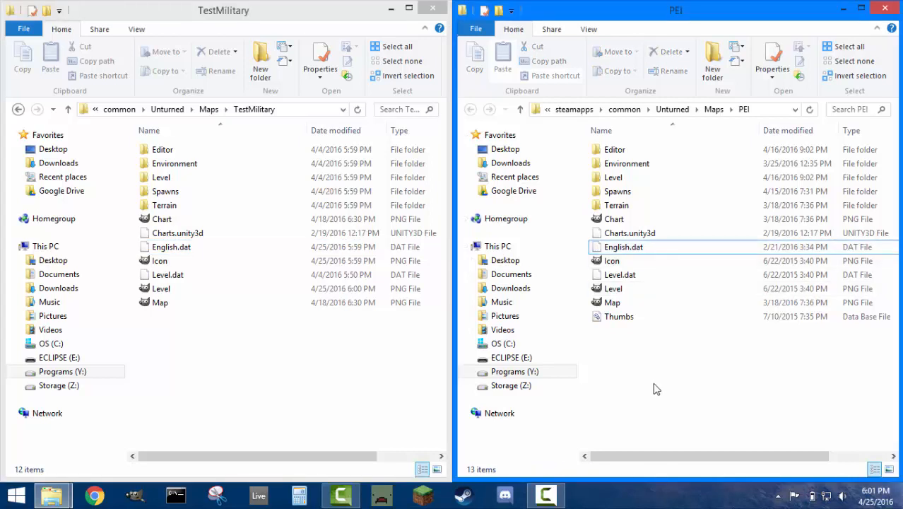
{"action": "mouse_move", "coordinate": [639, 382]}
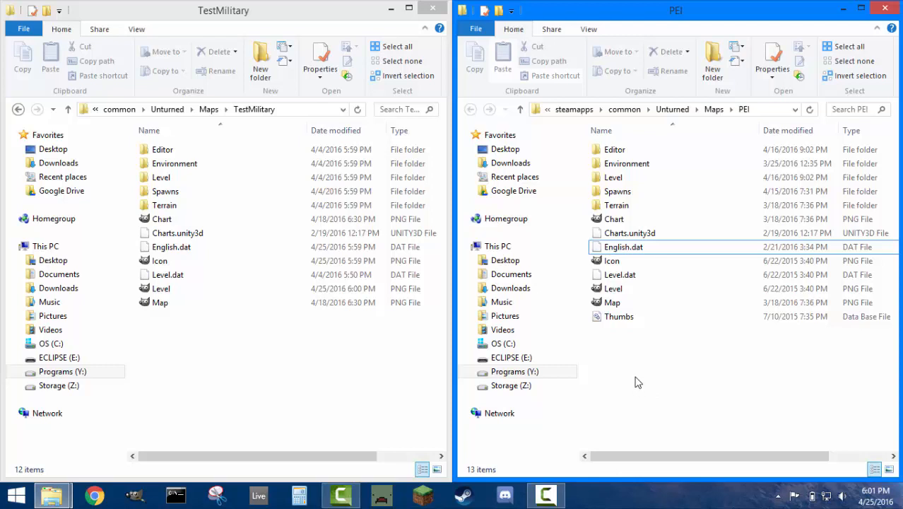
{"action": "mouse_move", "coordinate": [613, 289]}
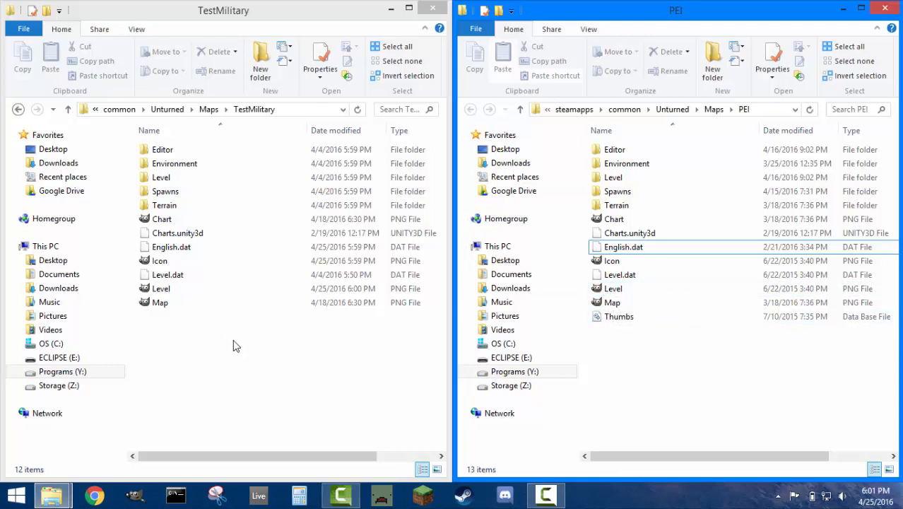
{"action": "mouse_move", "coordinate": [235, 350]}
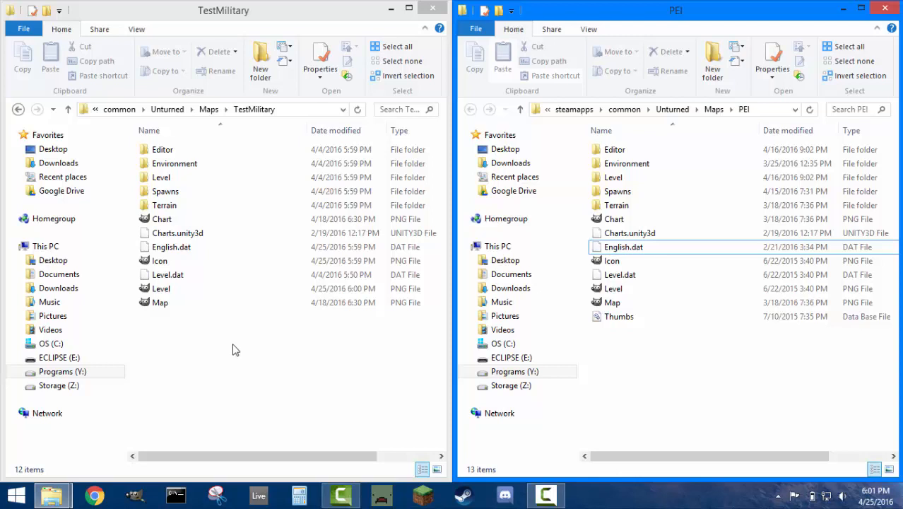
{"action": "mouse_move", "coordinate": [240, 365]}
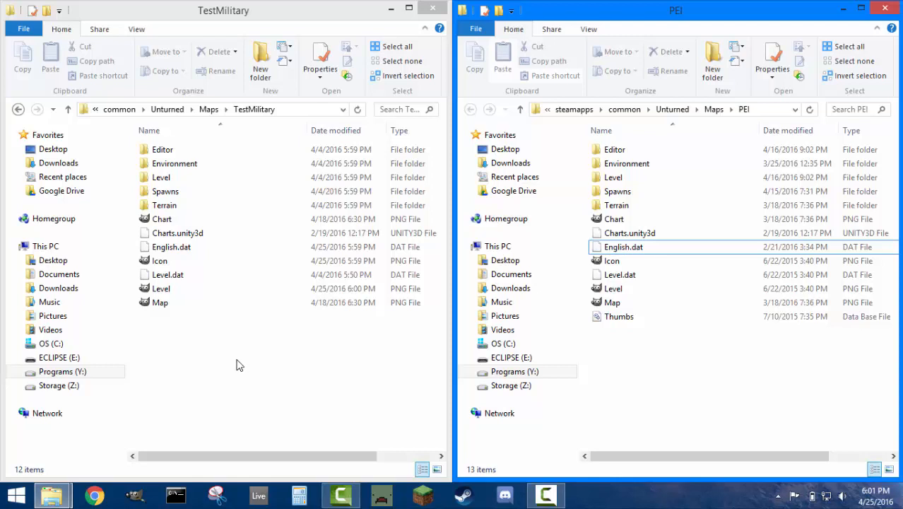
{"action": "mouse_move", "coordinate": [239, 368]}
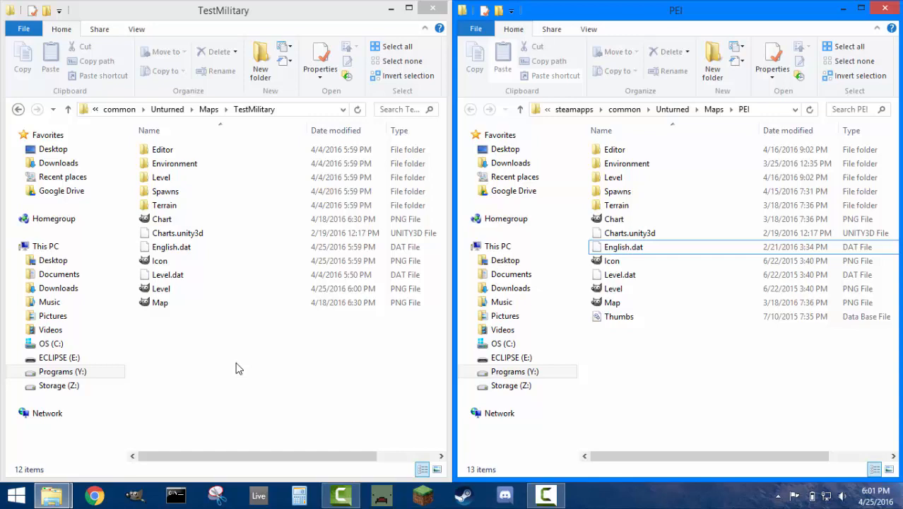
{"action": "mouse_move", "coordinate": [229, 371]}
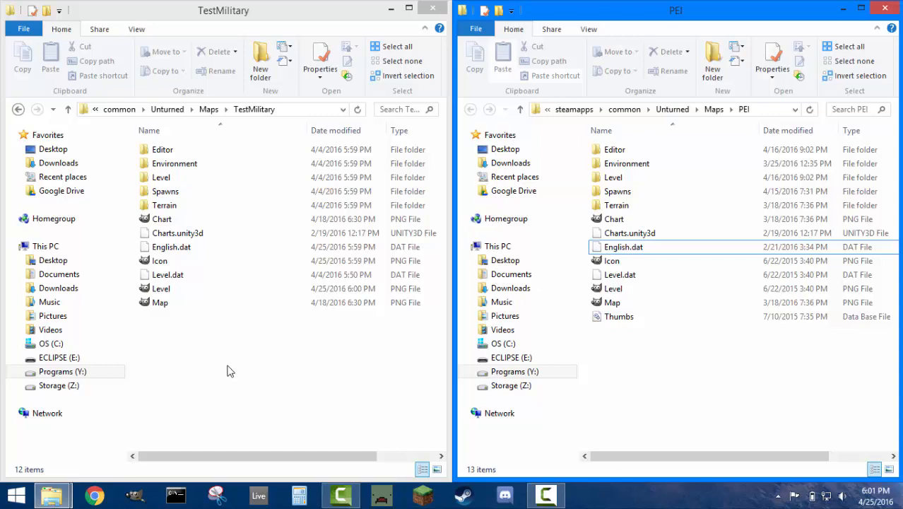